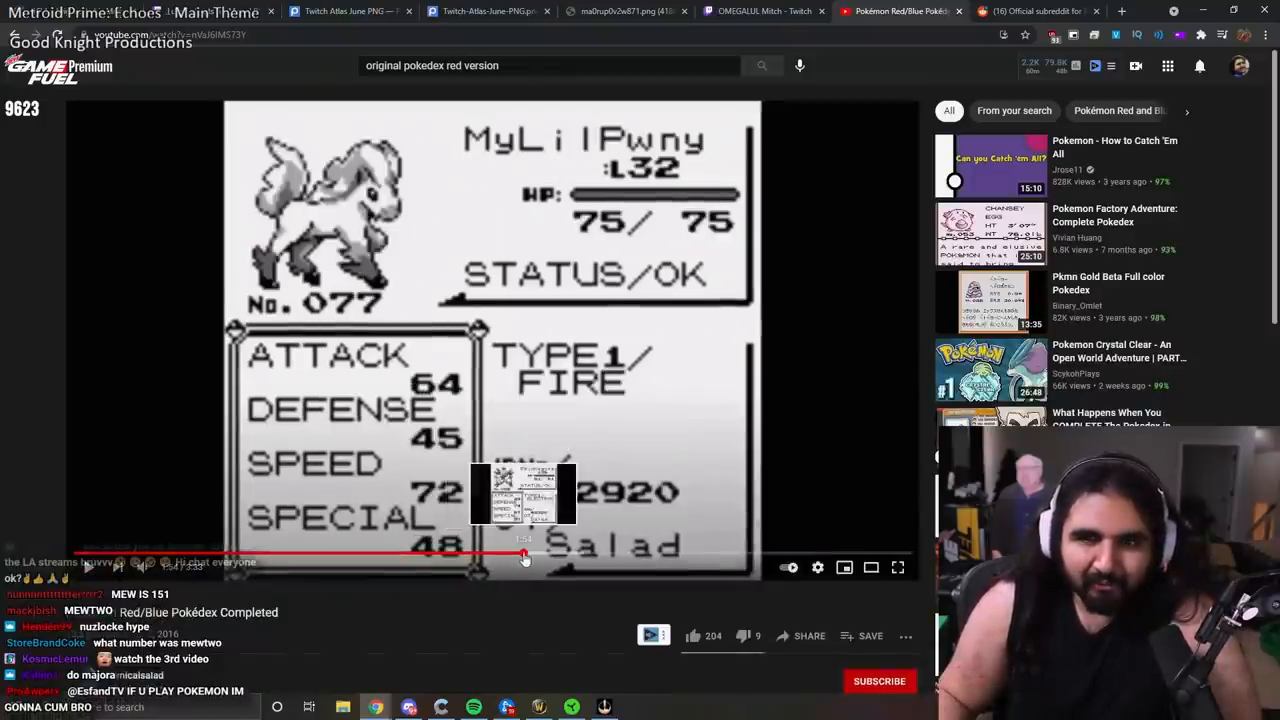
Step: Switch from the YouTube Pokédex video to the Sporcle '151 Original Pokémon' quiz tab
{"action": "left_click", "coordinate": [896, 568]}
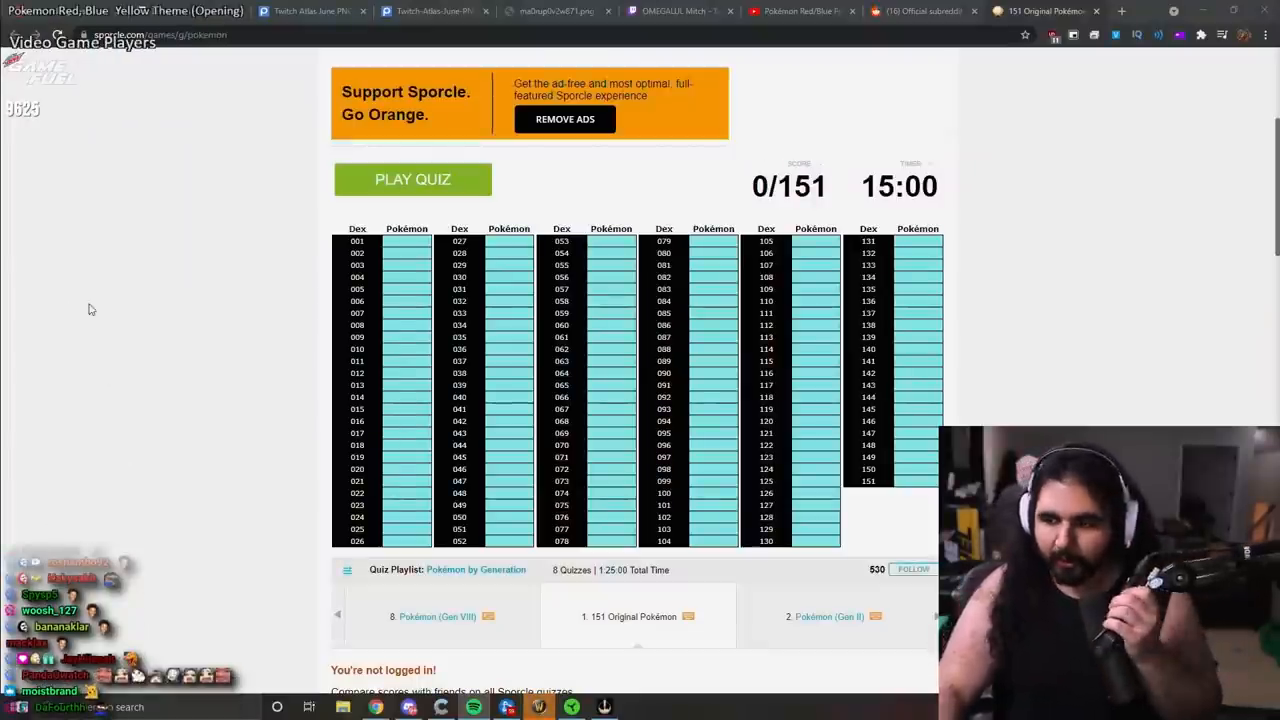
Step: Start the quiz and enter Pikachu and the Bulbasaur line through Venusaur
{"action": "left_click", "coordinate": [412, 180]}
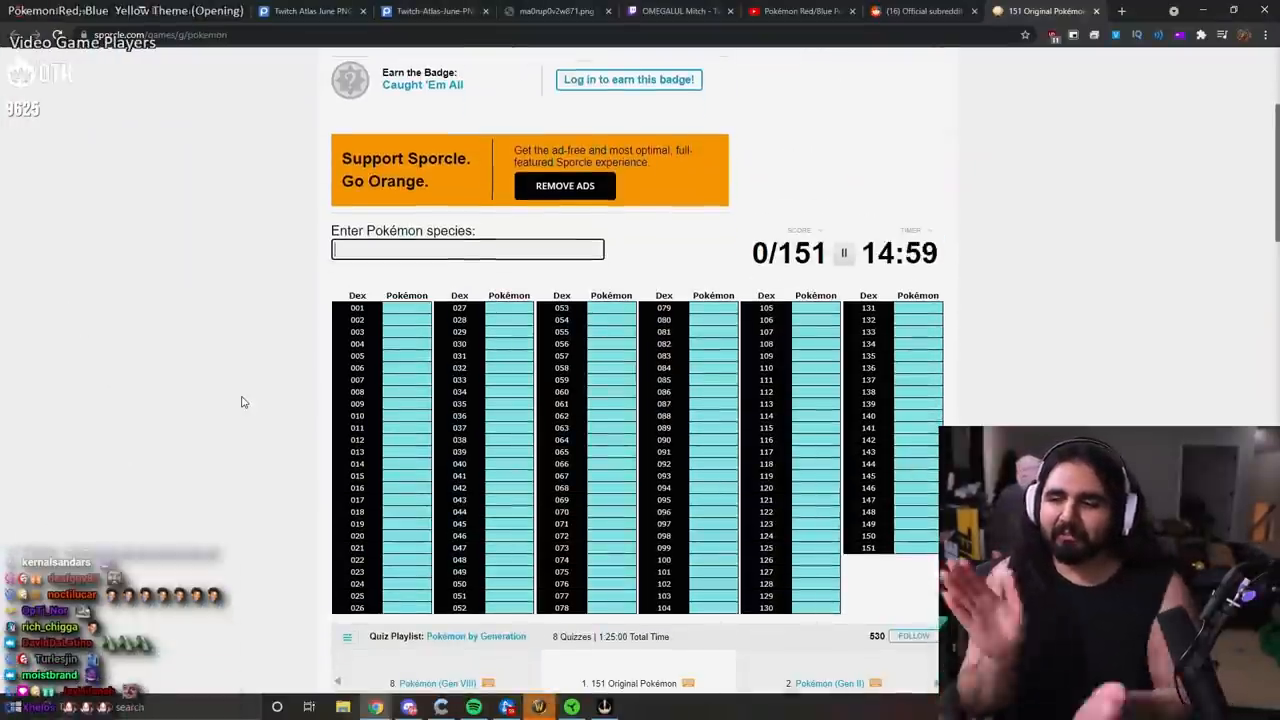
{"action": "type", "text": "pi"}
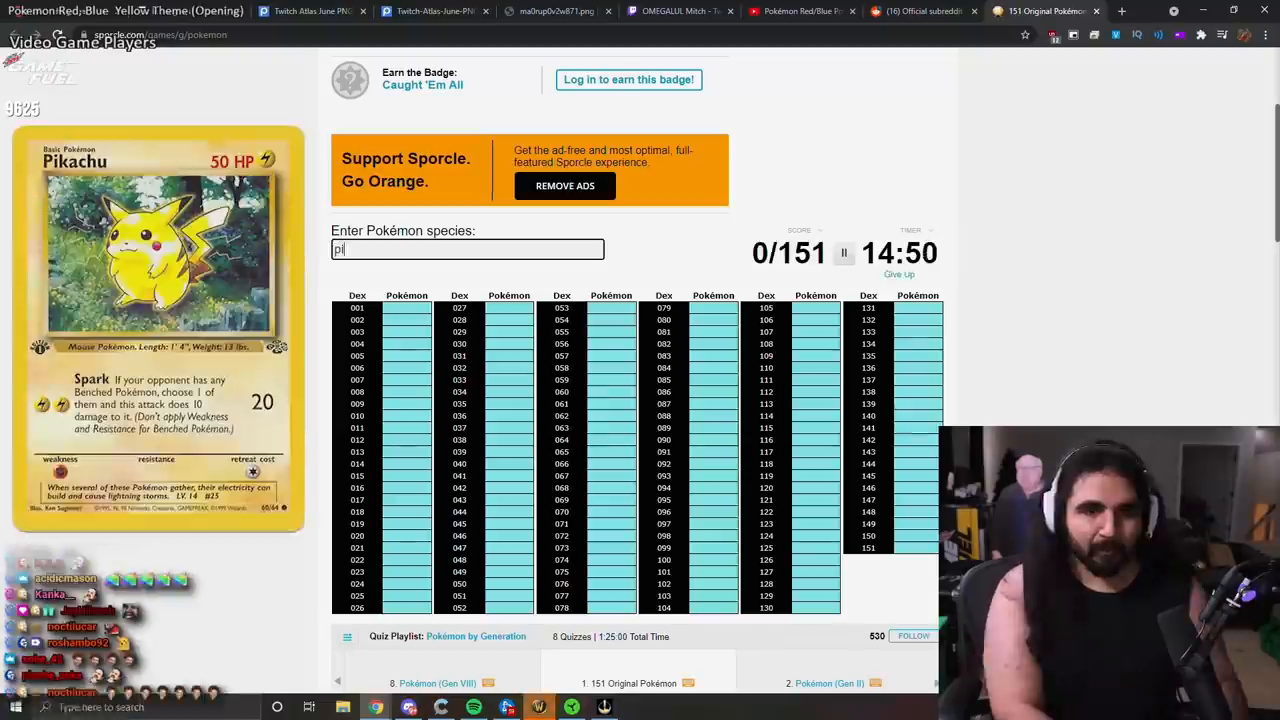
{"action": "type", "text": "pikachu"}
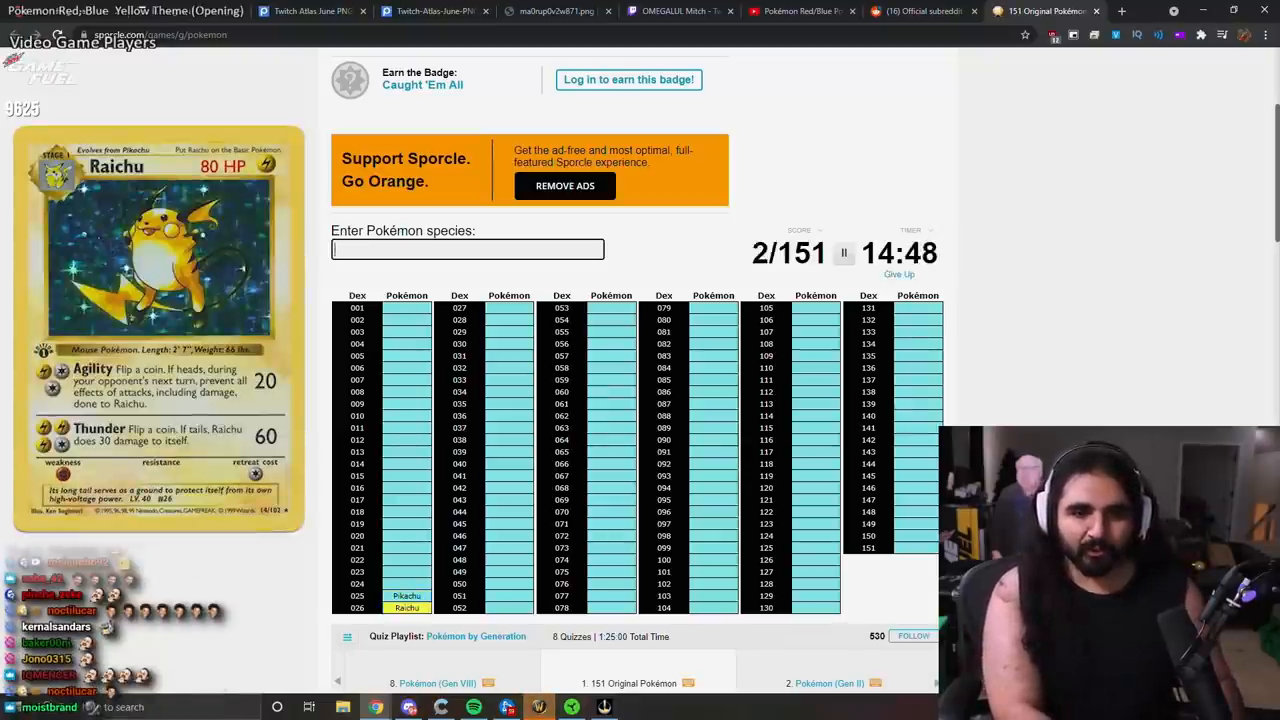
{"action": "type", "text": "bu"}
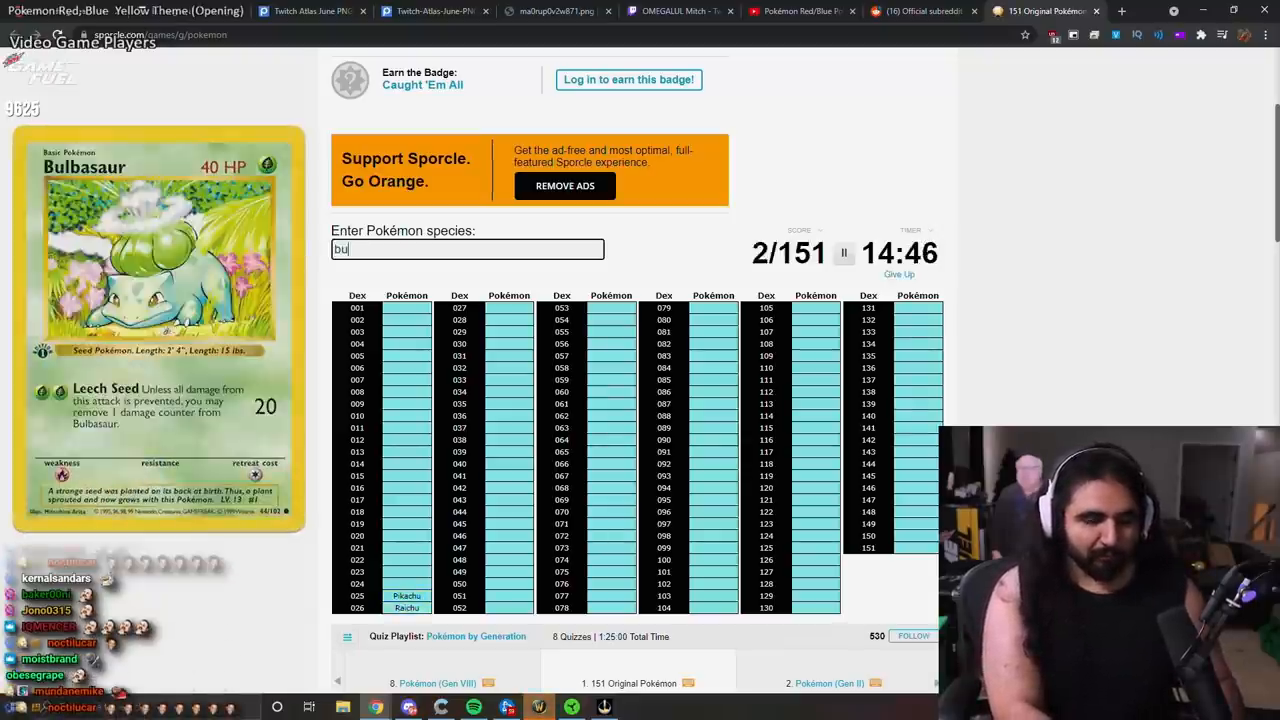
{"action": "type", "text": "vensaur"}
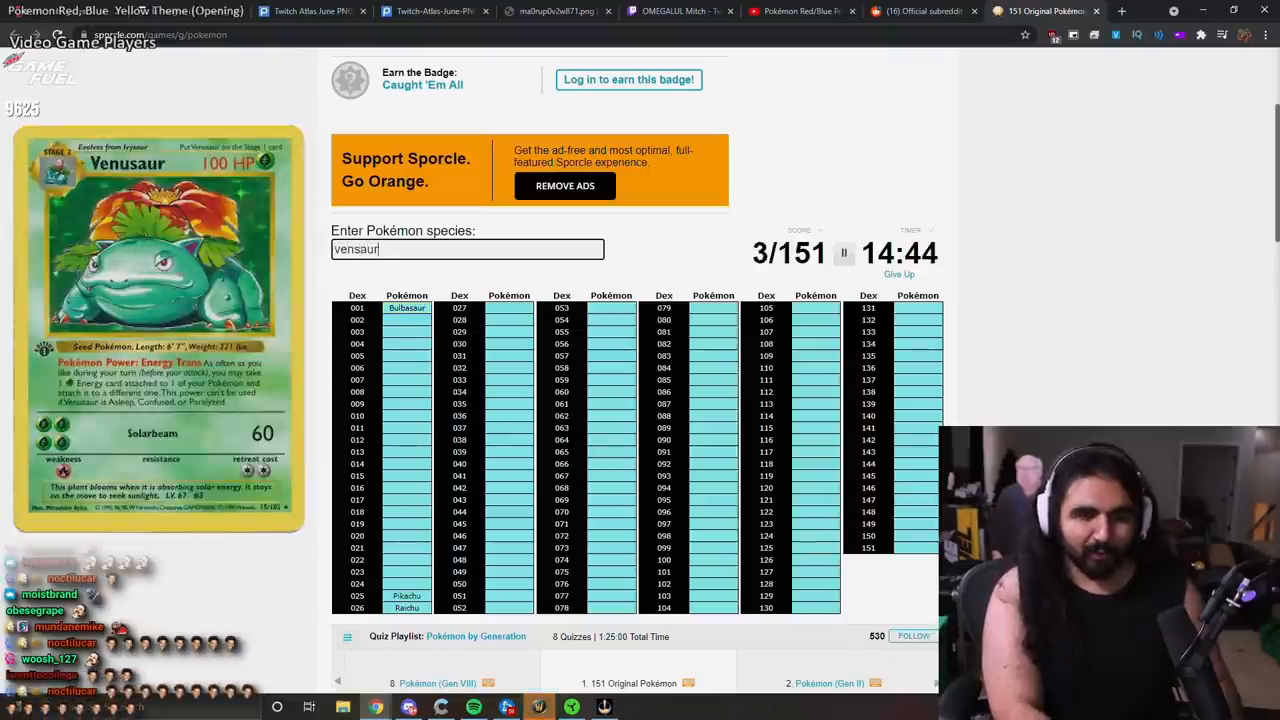
{"action": "type", "text": "vene"}
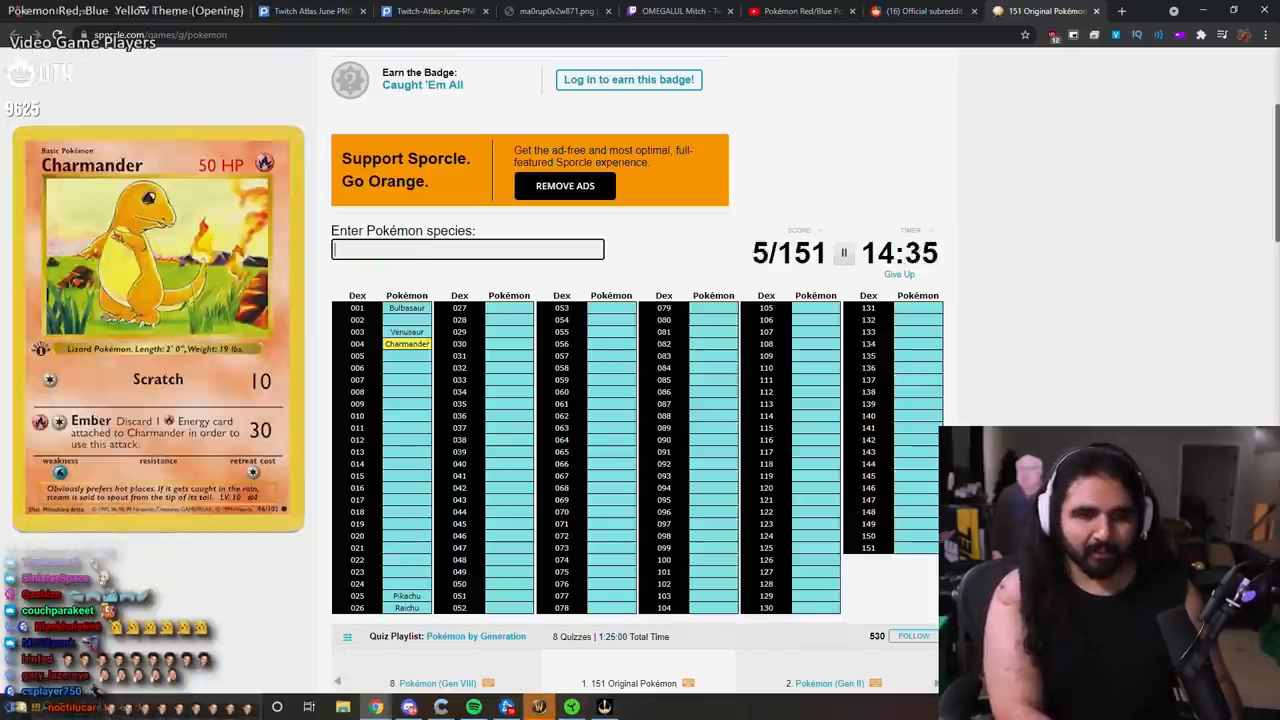
Step: Enter the Charmander and Squirtle lines through Wartortle and Blastoise, fixing a Charmeleon typo
{"action": "type", "text": "charmelo"}
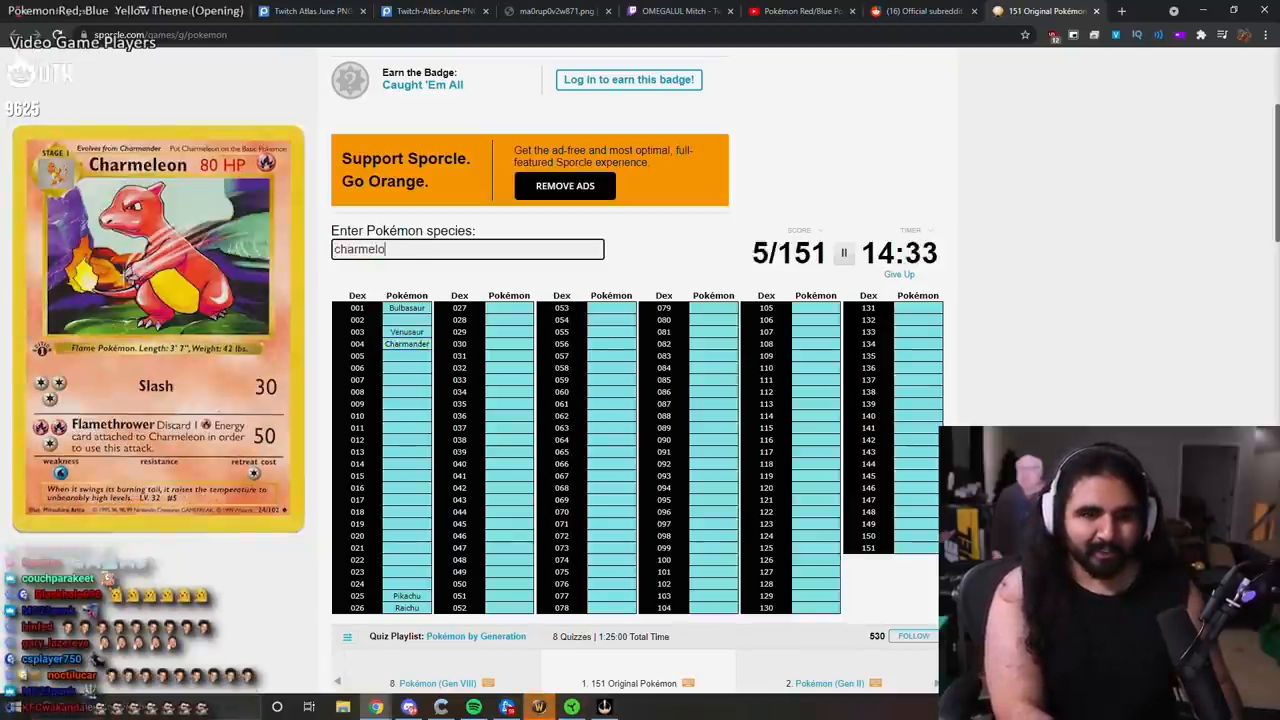
{"action": "key", "text": "Backspace"}
{"action": "type", "text": "c"}
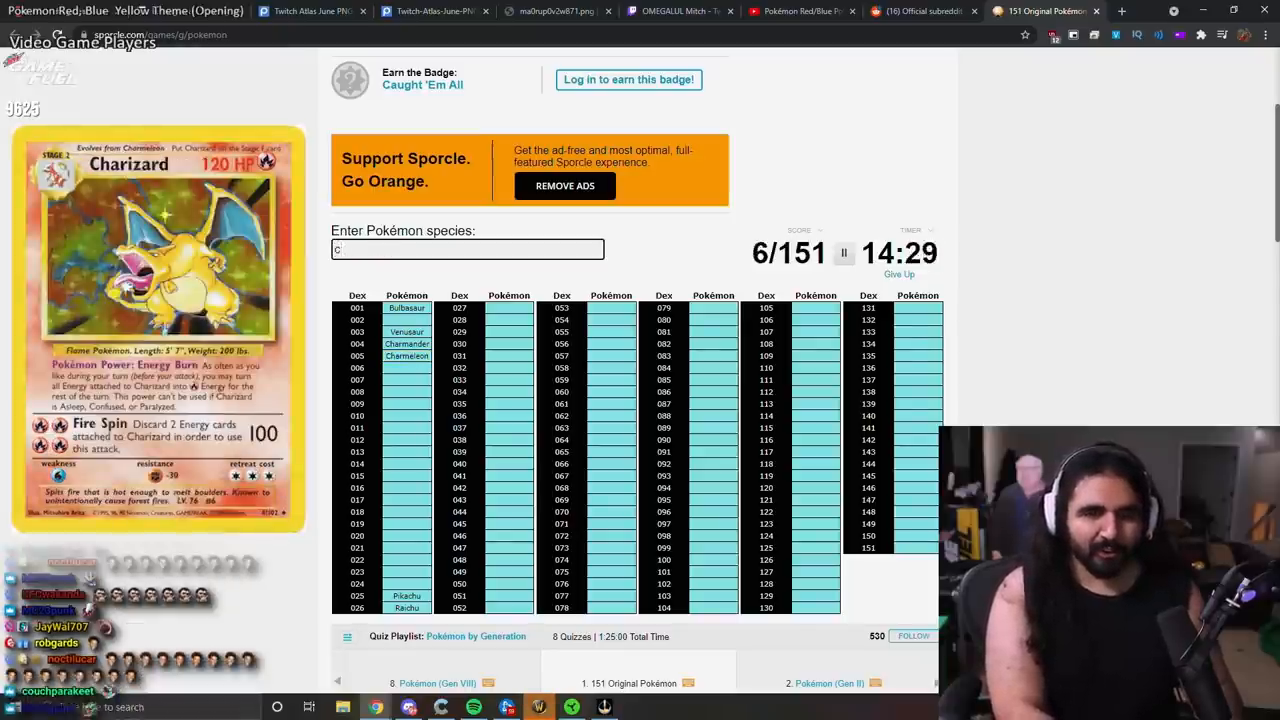
{"action": "type", "text": "war"}
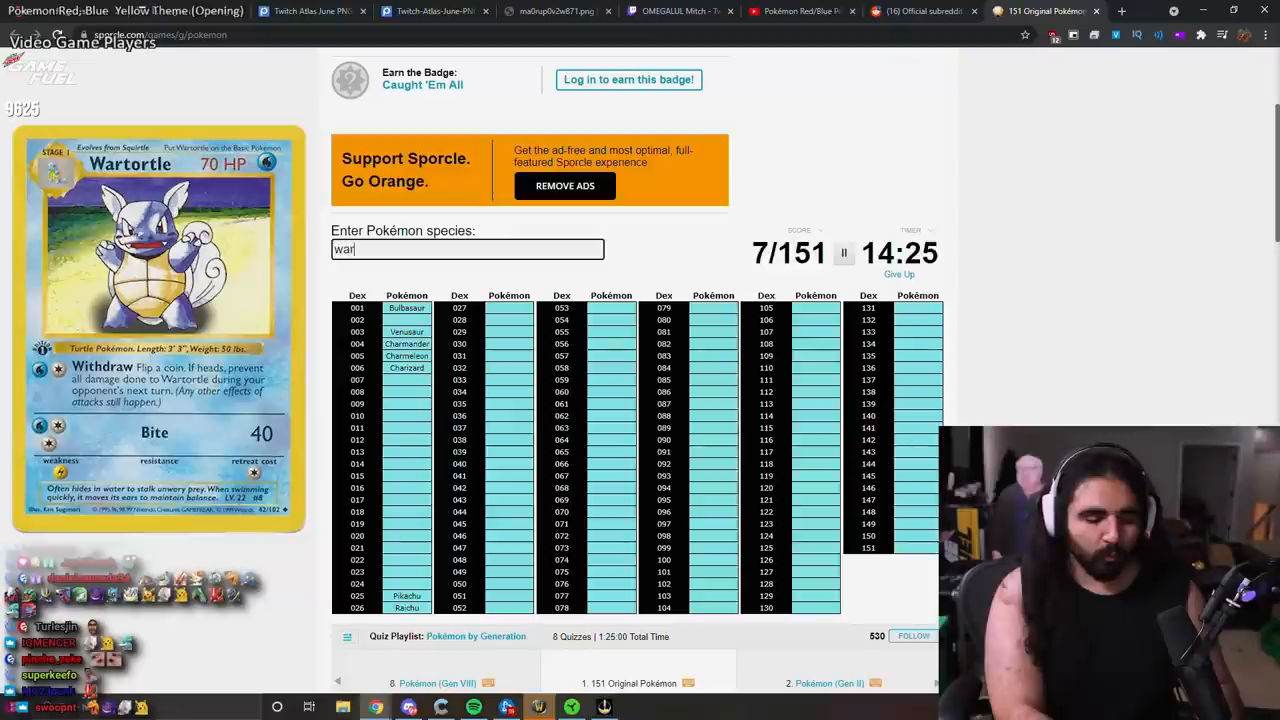
{"action": "type", "text": "squir"}
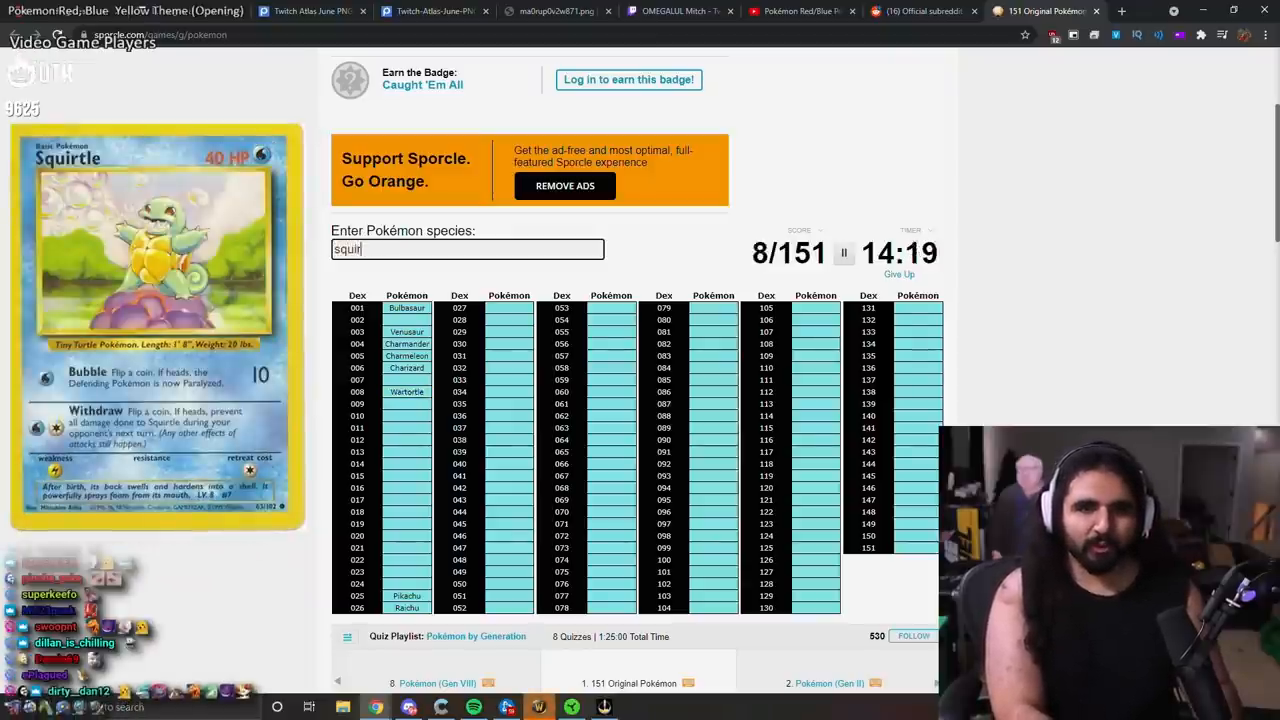
{"action": "type", "text": "blasto"}
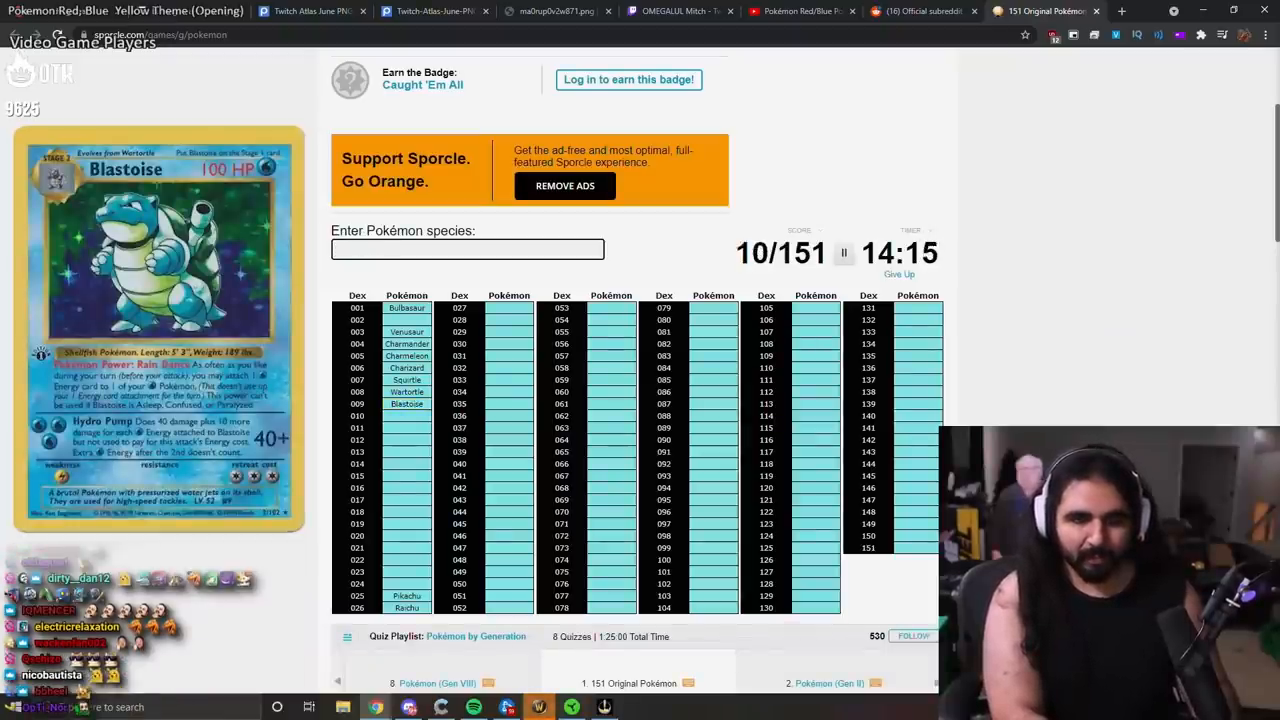
Step: Retype Rattata after misspellings until it is accepted, reaching 11 of 151
{"action": "type", "text": "ratatat"}
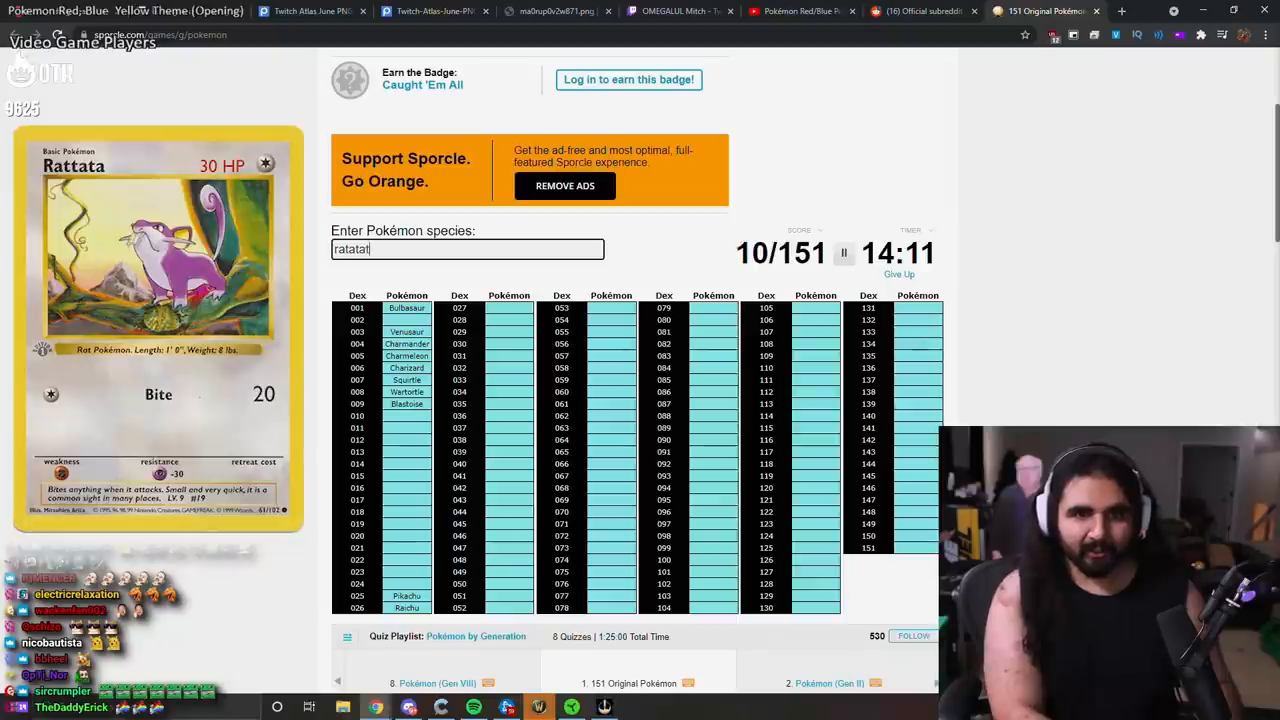
{"action": "key", "text": "backspace"}
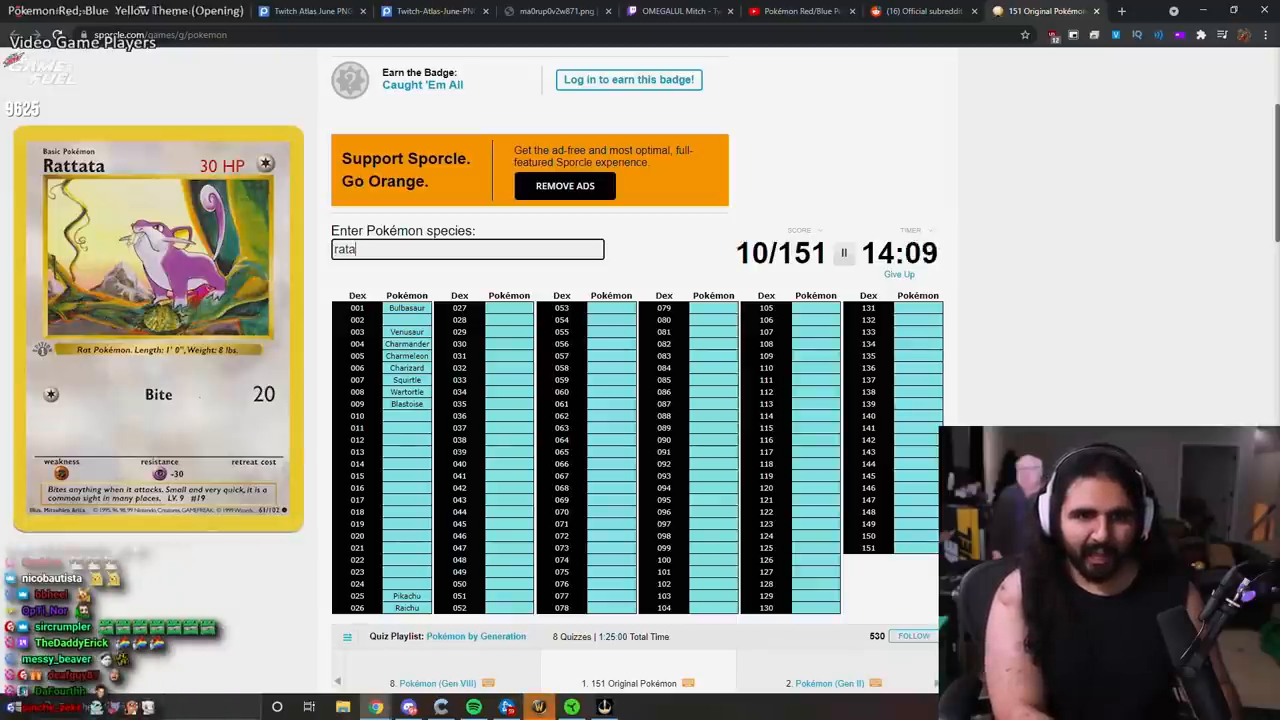
{"action": "type", "text": "tata"}
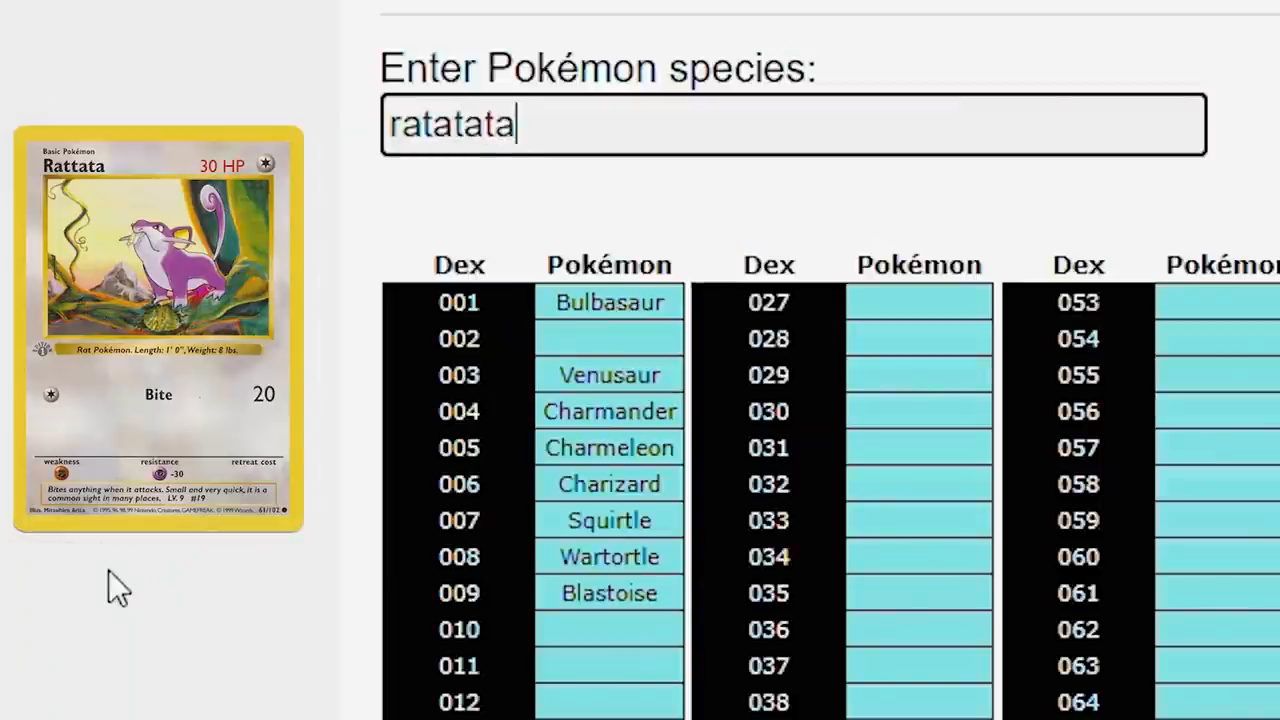
{"action": "triple_click", "coordinate": [450, 124]}
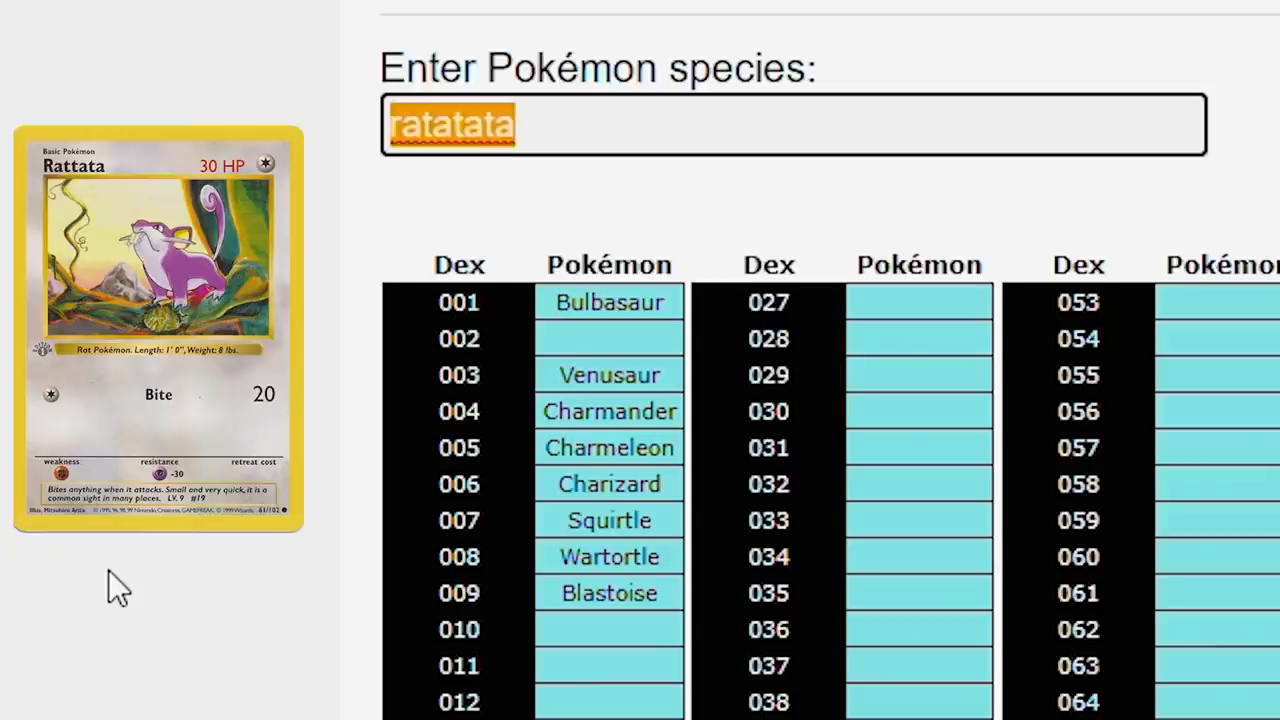
{"action": "type", "text": "Ratatatatata"}
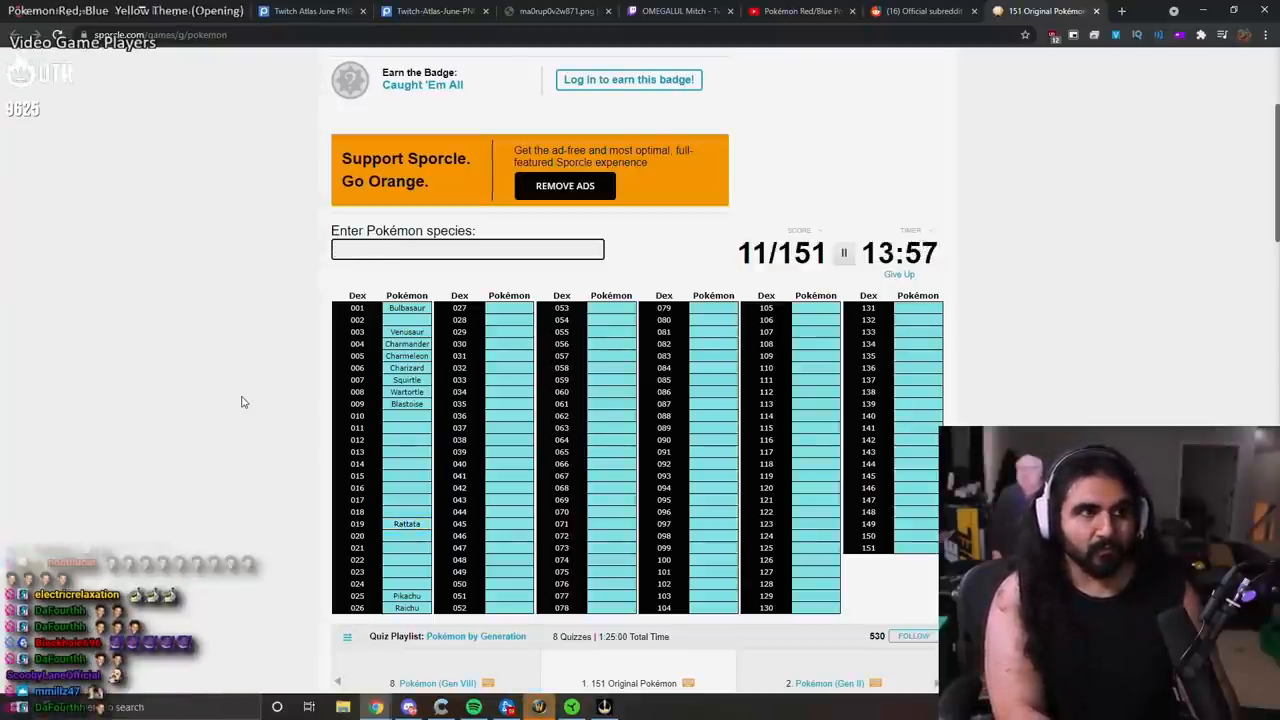
Step: Enter the Pidgey line and the Dratini/Dragonite line
{"action": "type", "text": "Pi"}
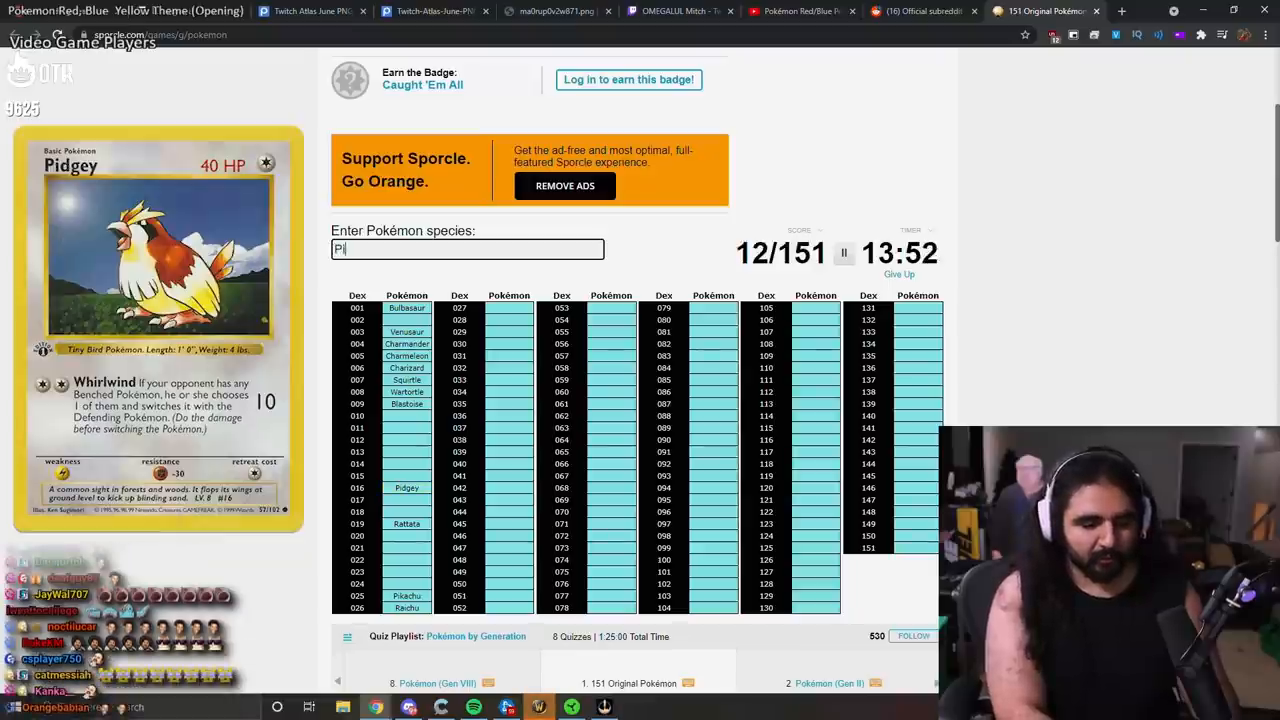
{"action": "type", "text": "Pidgeot"}
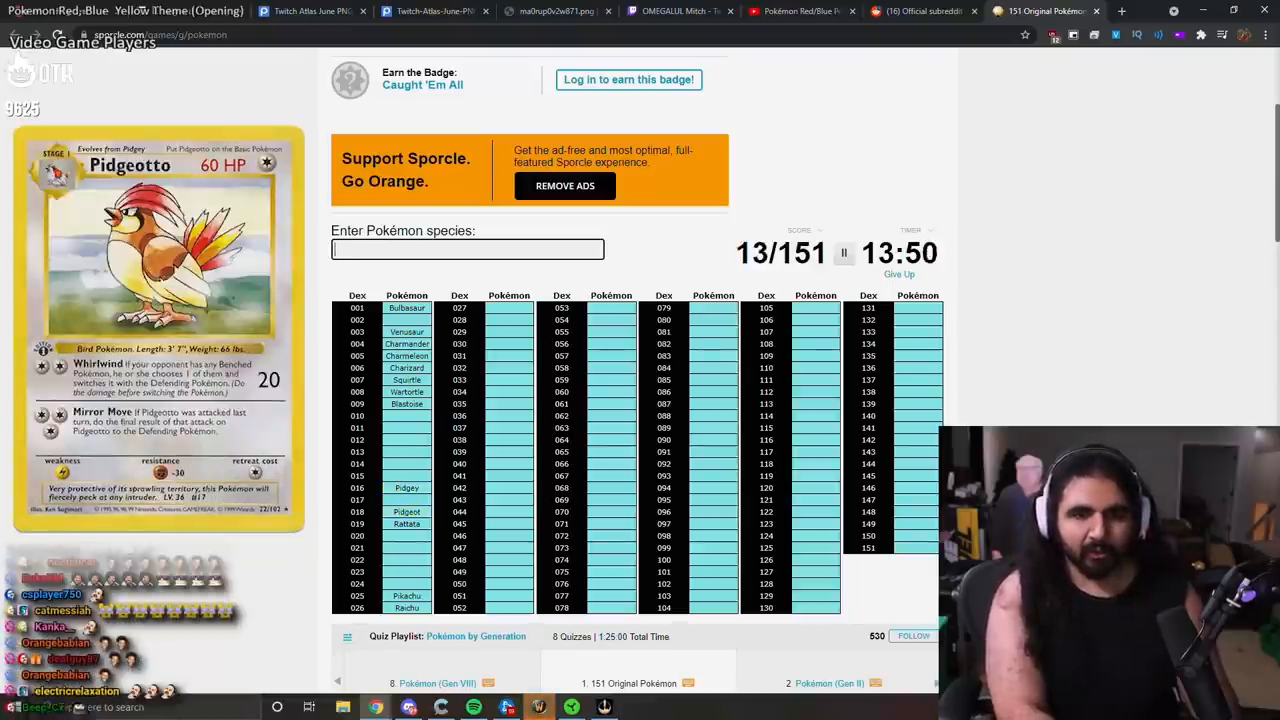
{"action": "type", "text": "Pidgeo"}
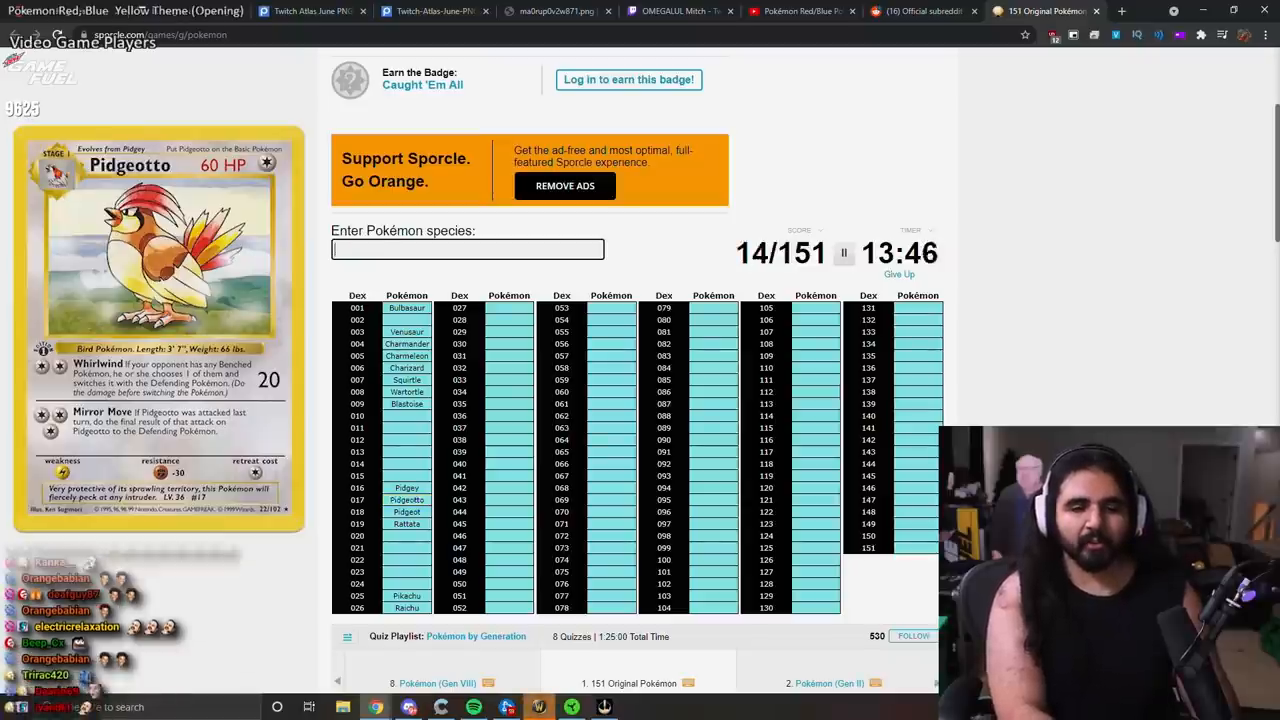
{"action": "type", "text": "drag"}
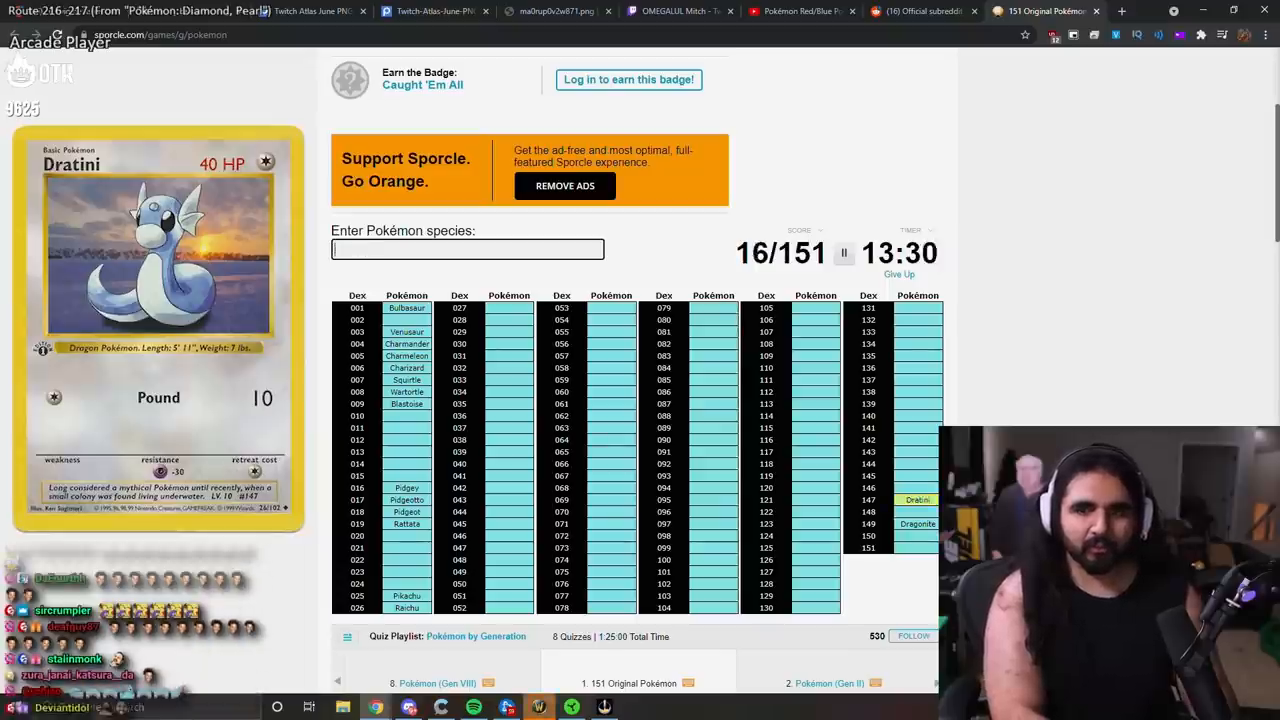
{"action": "type", "text": "drag"}
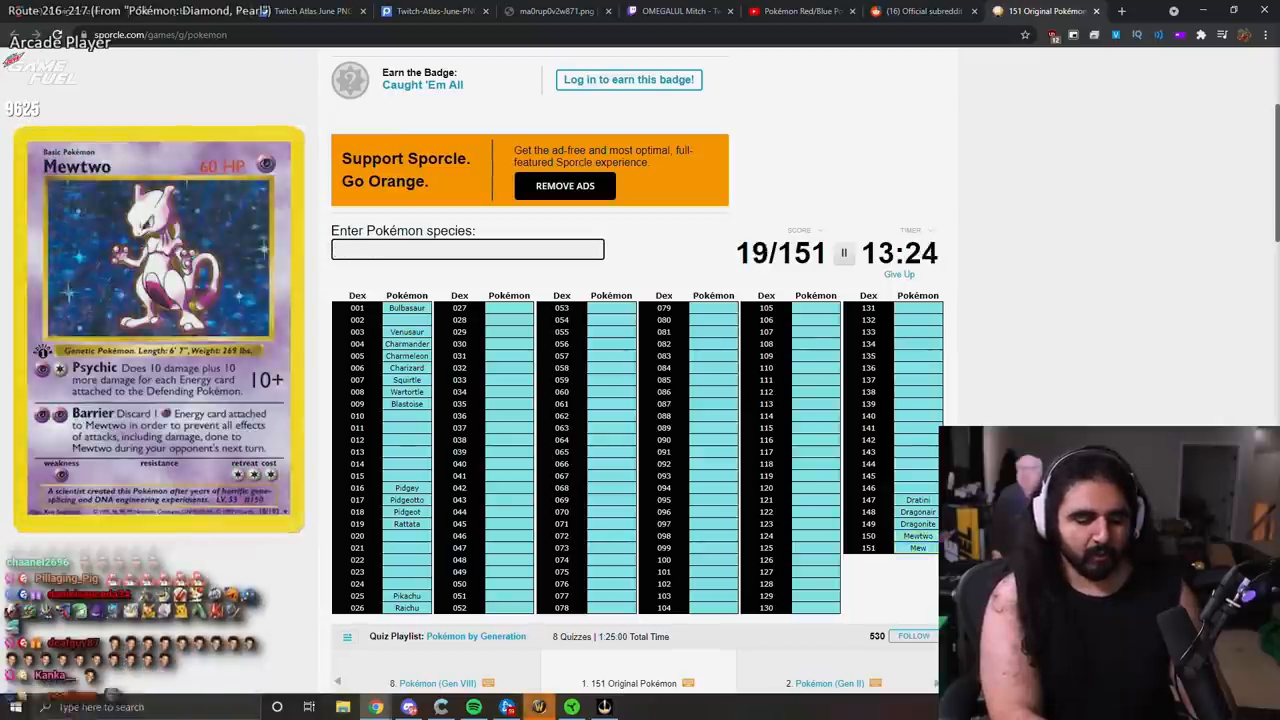
Step: Enter Arbok, Kadabra and nearby names, bringing the score to 24 of 151
{"action": "type", "text": "arbo"}
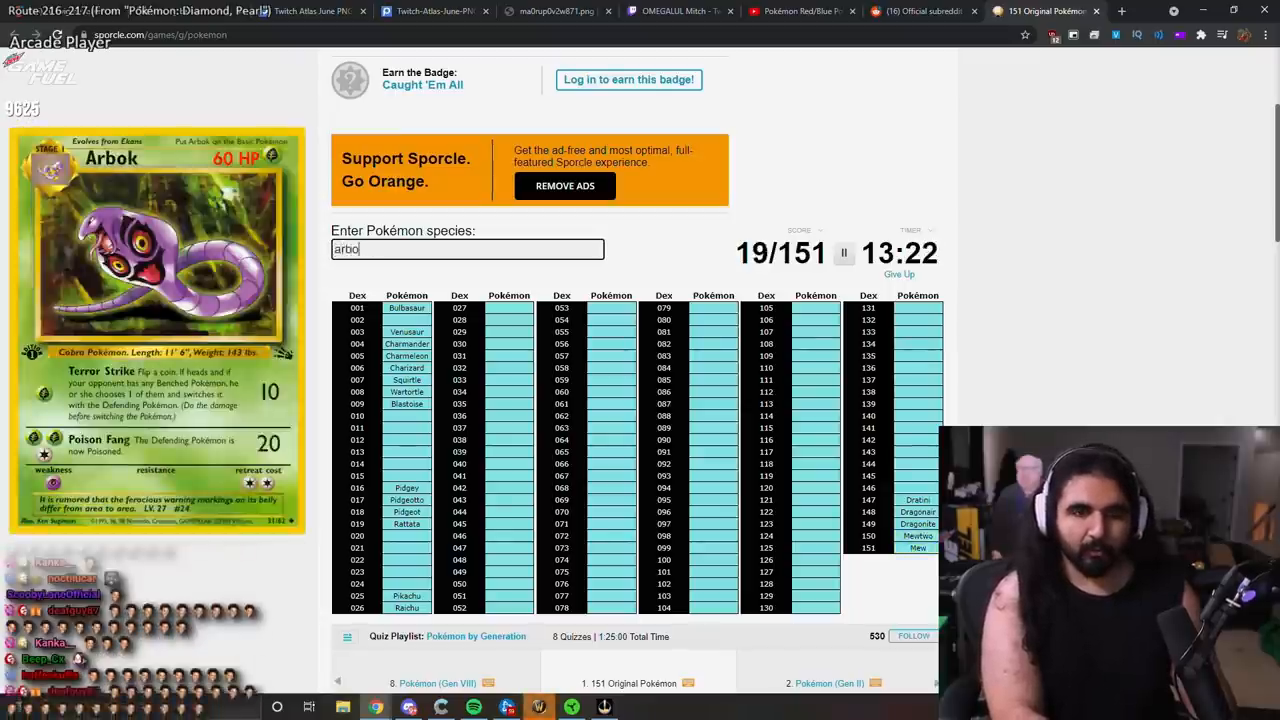
{"action": "type", "text": "arbok"}
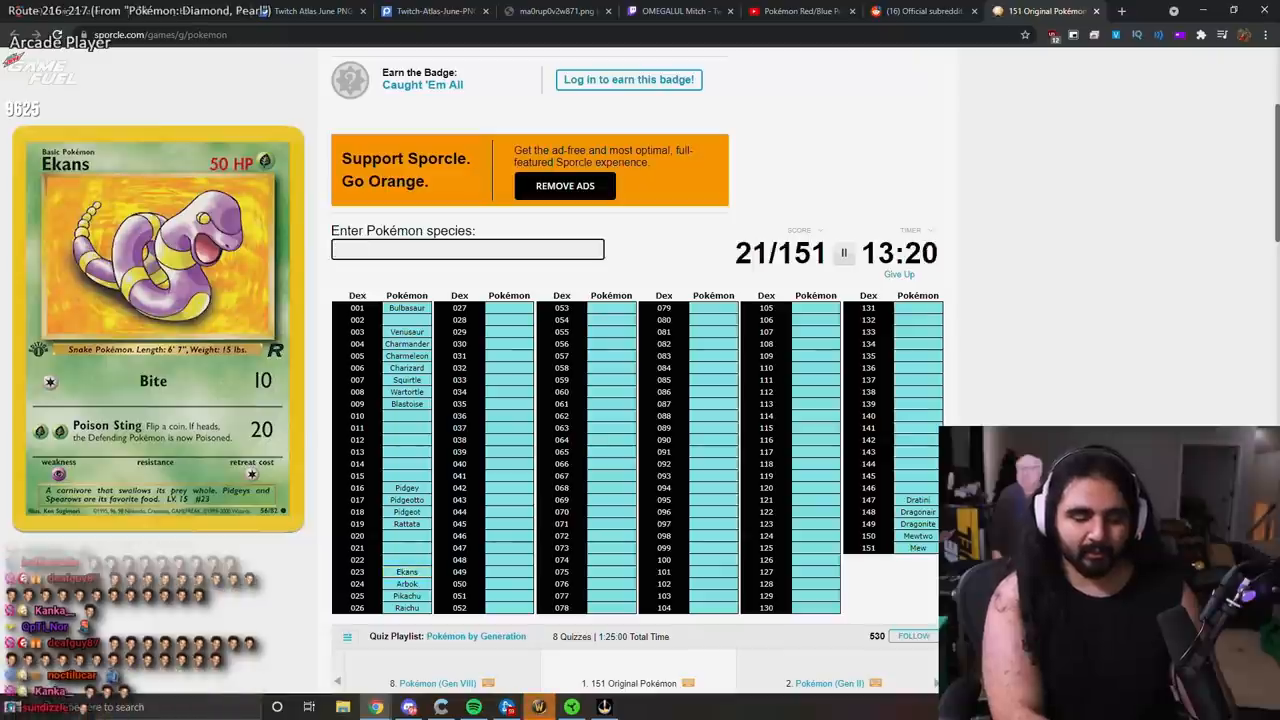
{"action": "type", "text": "gha"}
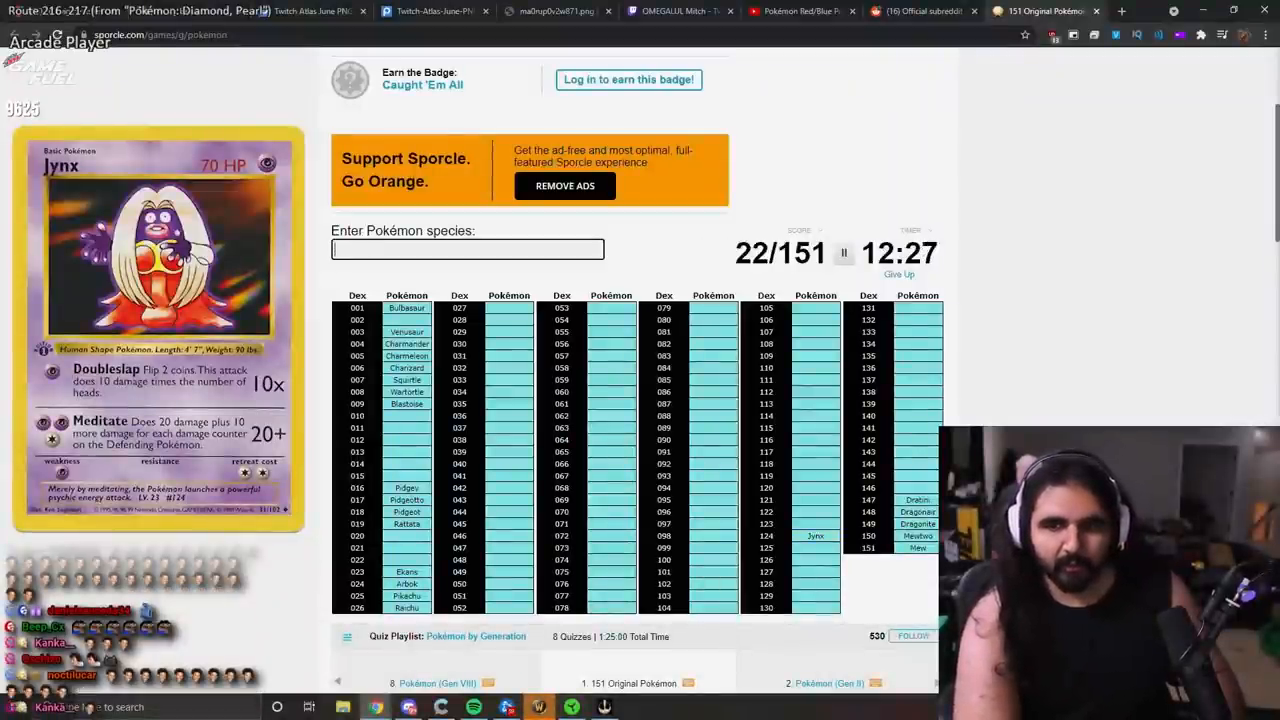
{"action": "type", "text": "kadabra"}
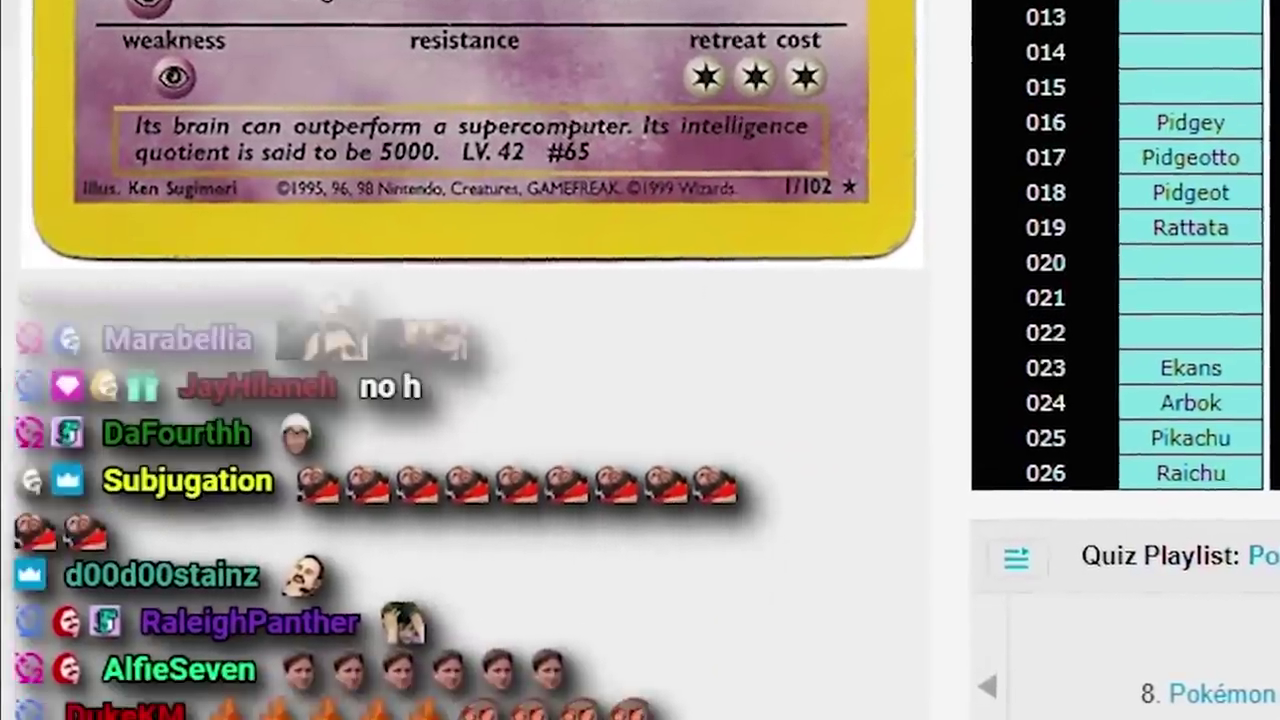
{"action": "scroll", "scroll_direction": "down", "scroll_amount": 3}
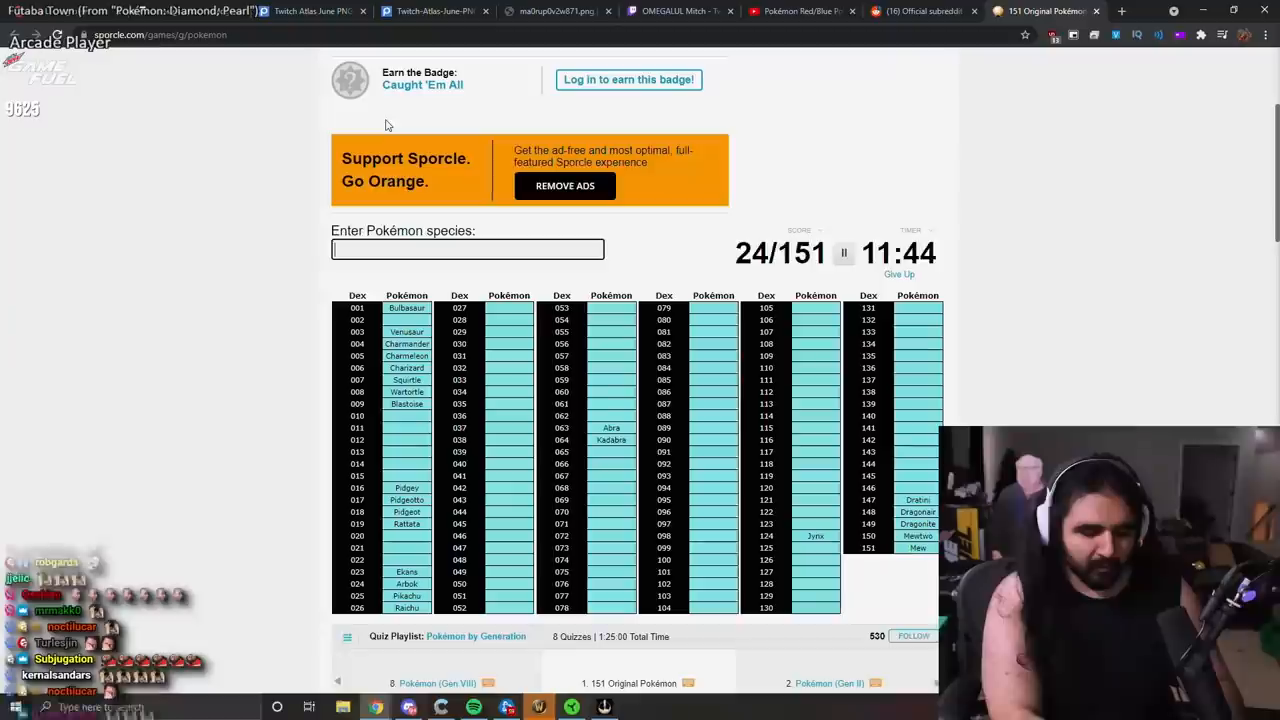
Step: Enter both Nidoran plus Nidorina and Nidorino, raising the score to 28 of 151
{"action": "type", "text": "Nidoran"}
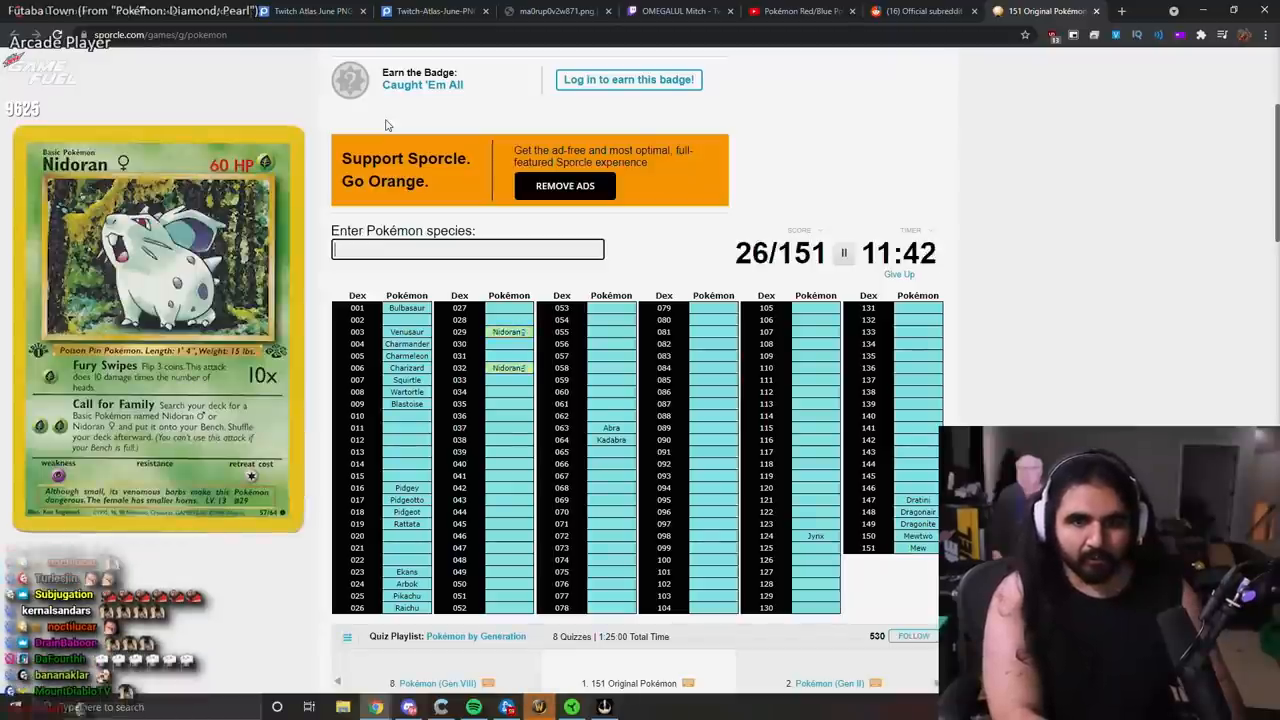
{"action": "type", "text": "ni"}
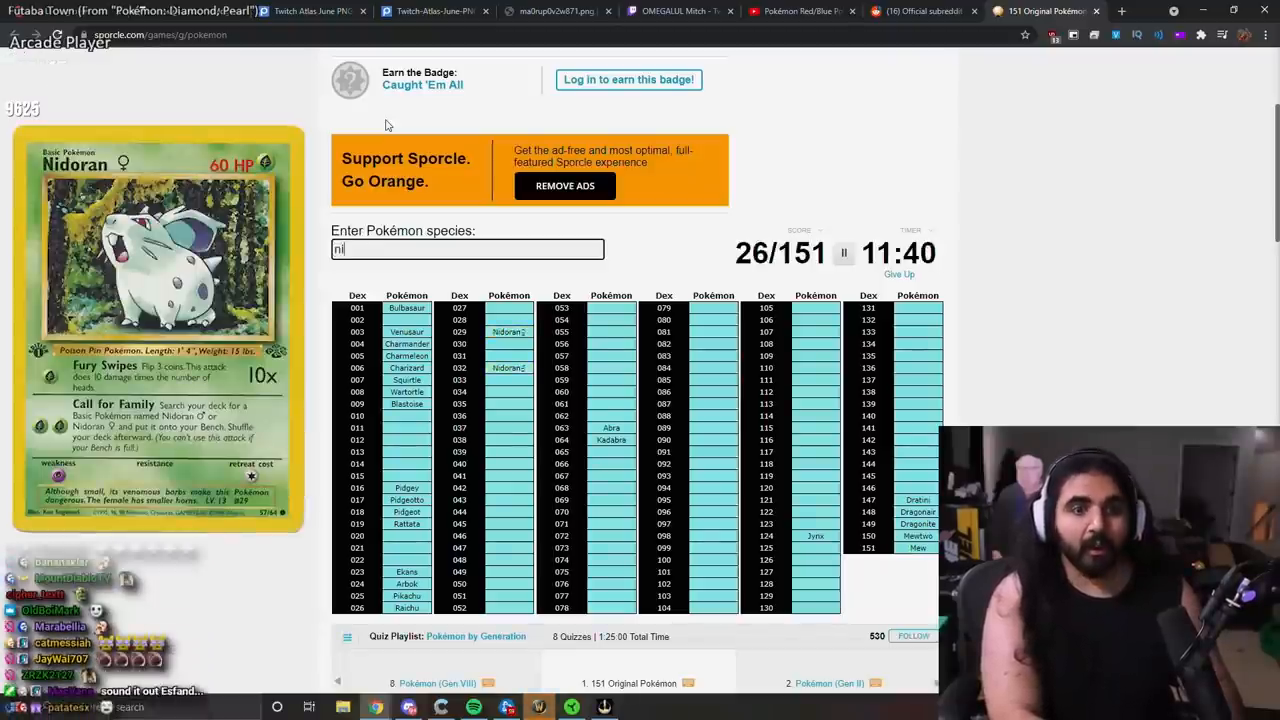
{"action": "type", "text": "nidorino"}
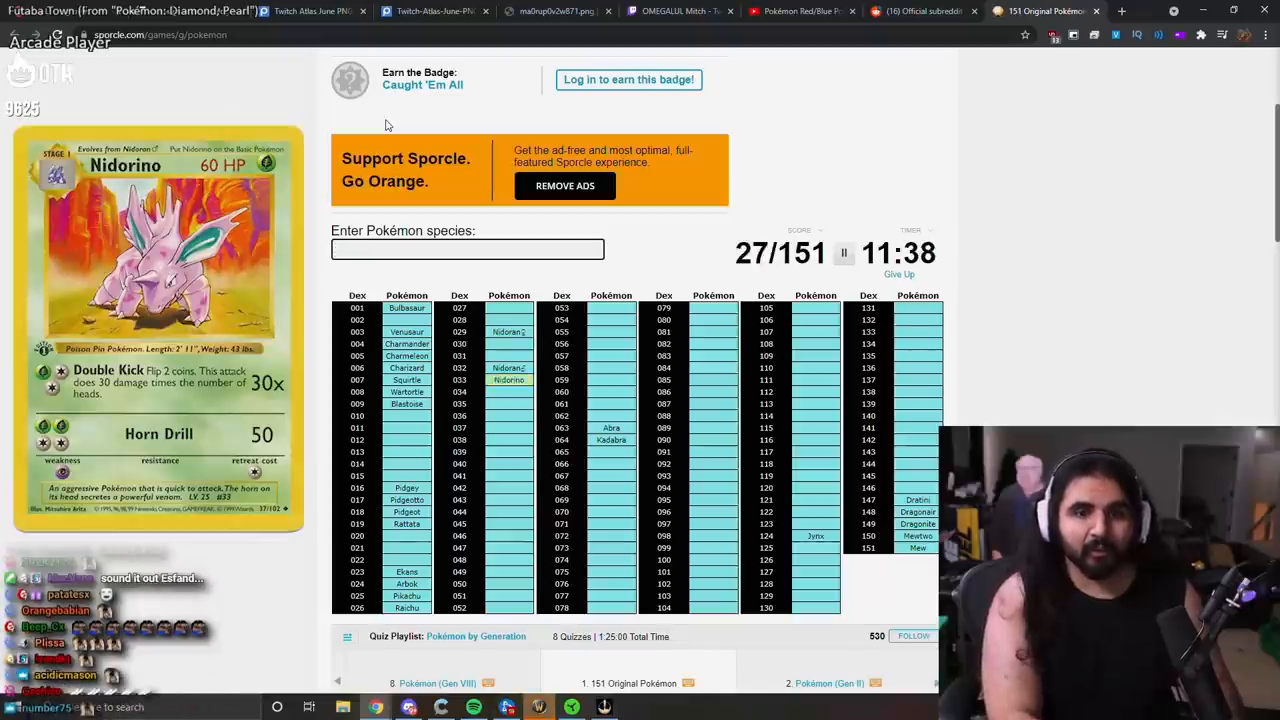
{"action": "type", "text": "nidor"}
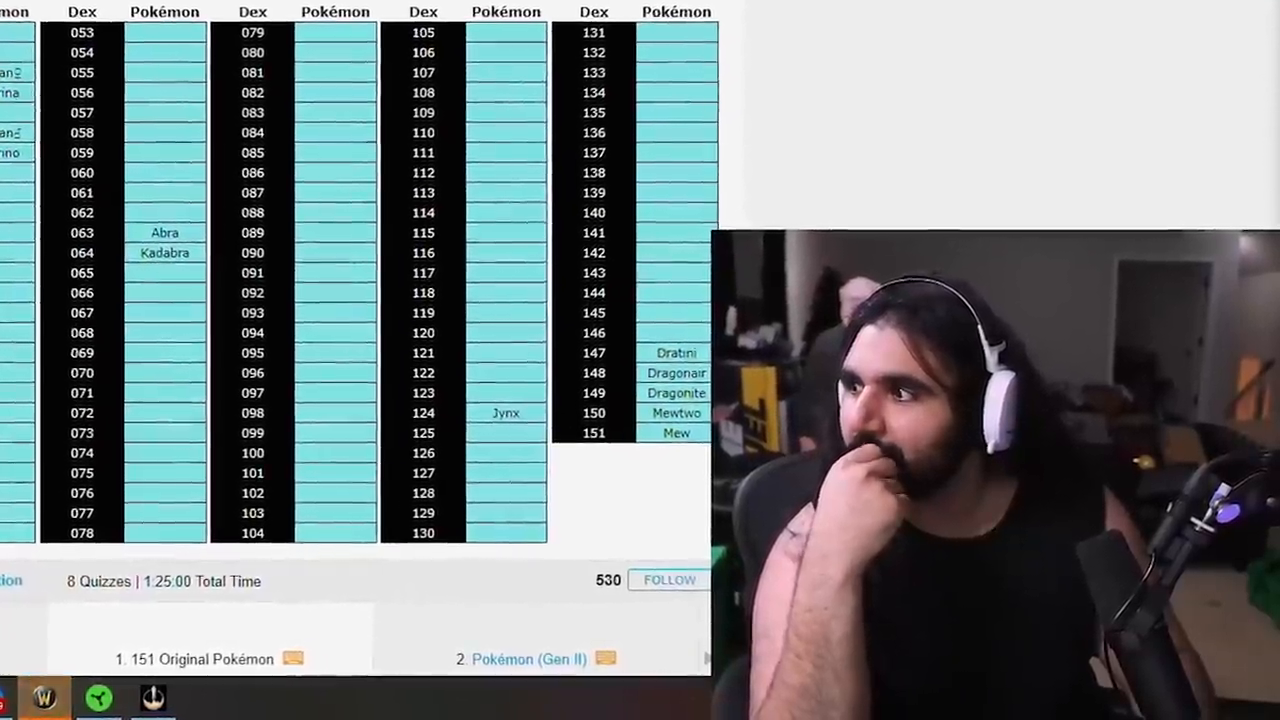
{"action": "type", "text": "Geng"}
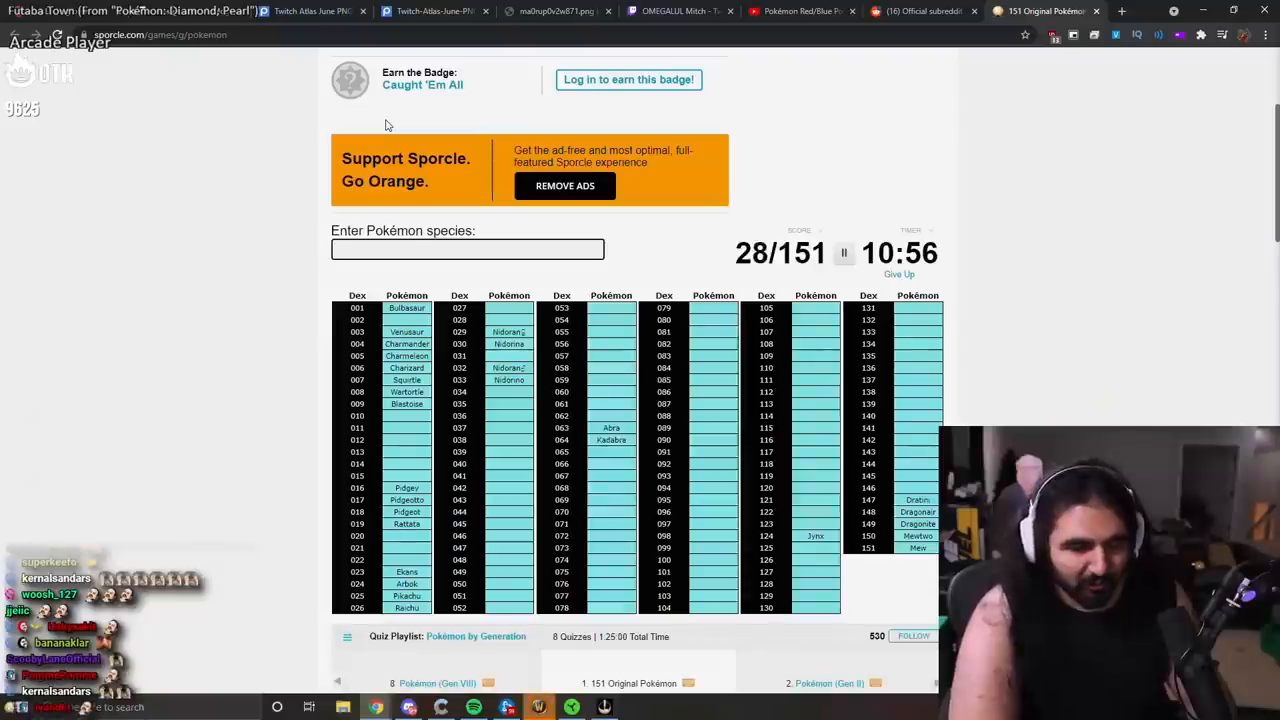
Step: Enter Muk and Gengar, with an unaccepted attempt at Haunter
{"action": "type", "text": "Muk"}
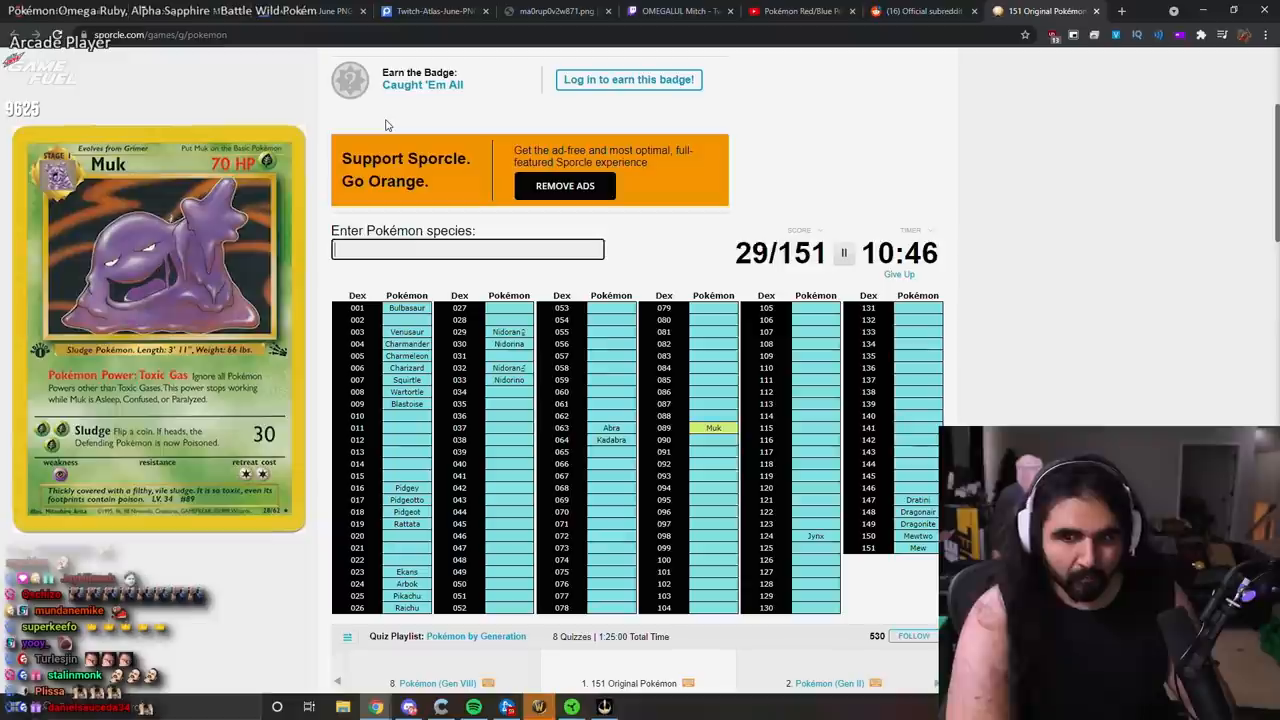
{"action": "type", "text": "Gengha"}
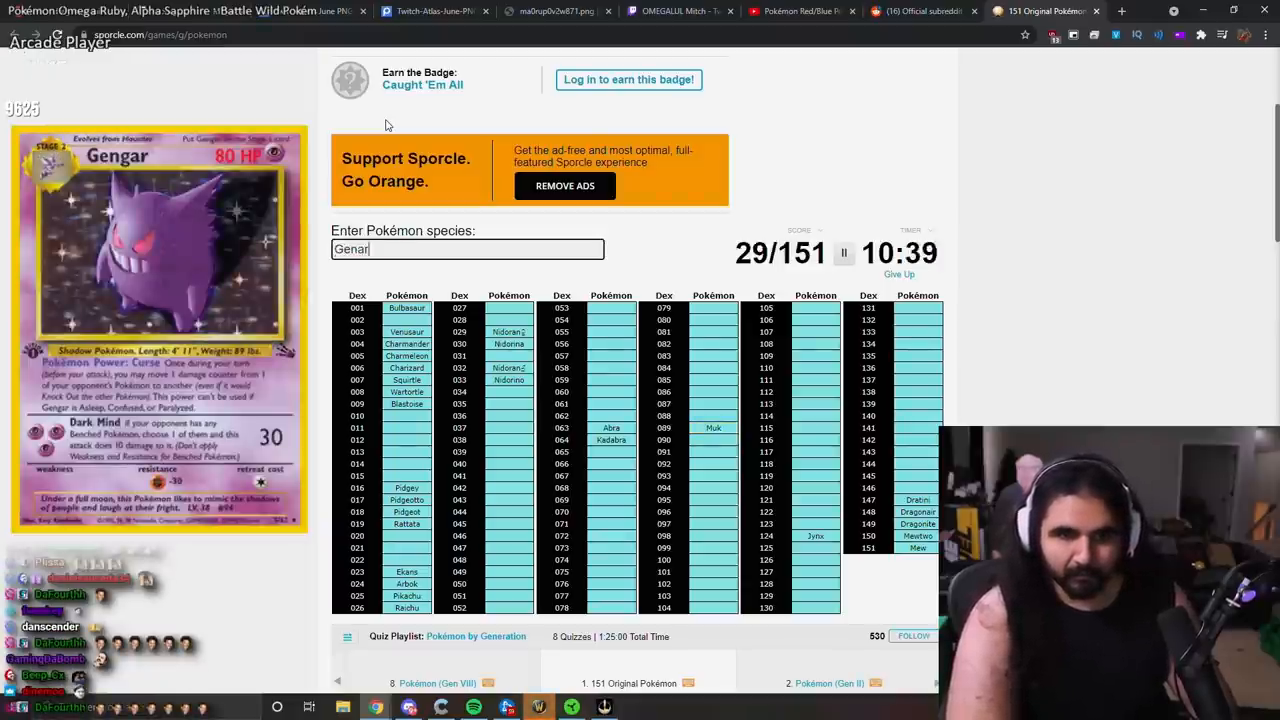
{"action": "type", "text": "Gengar"}
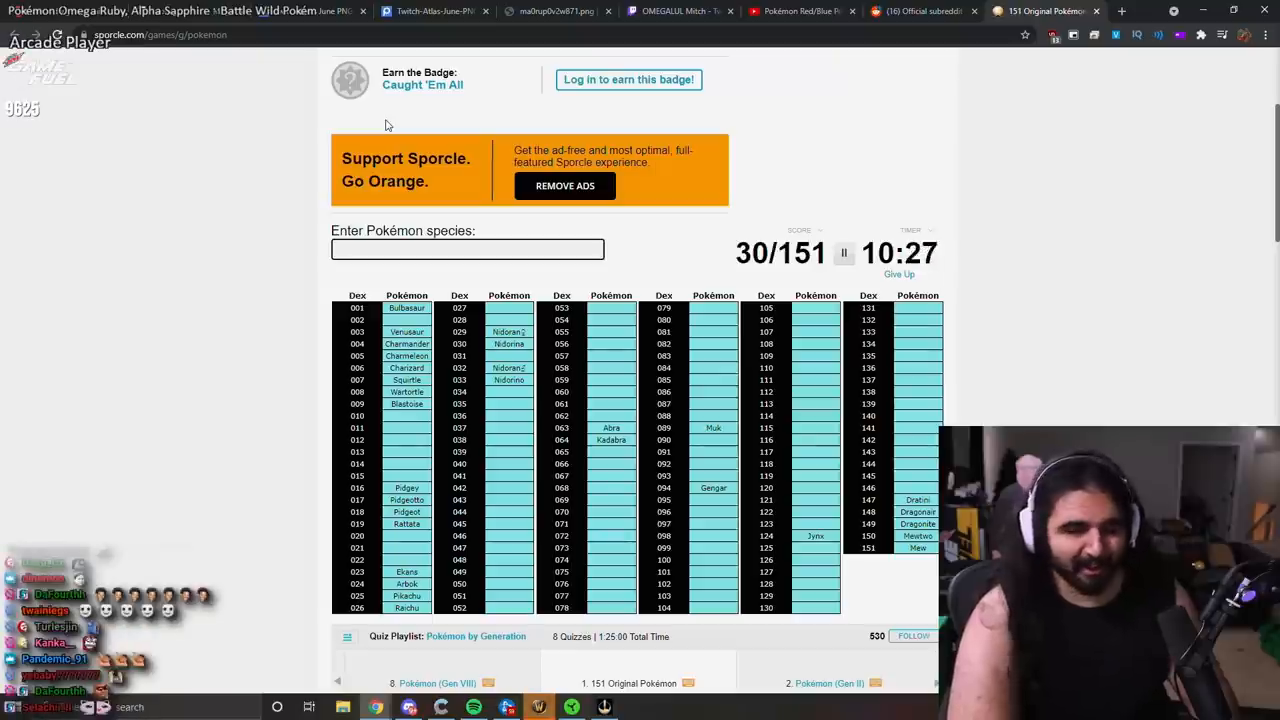
{"action": "type", "text": "R"}
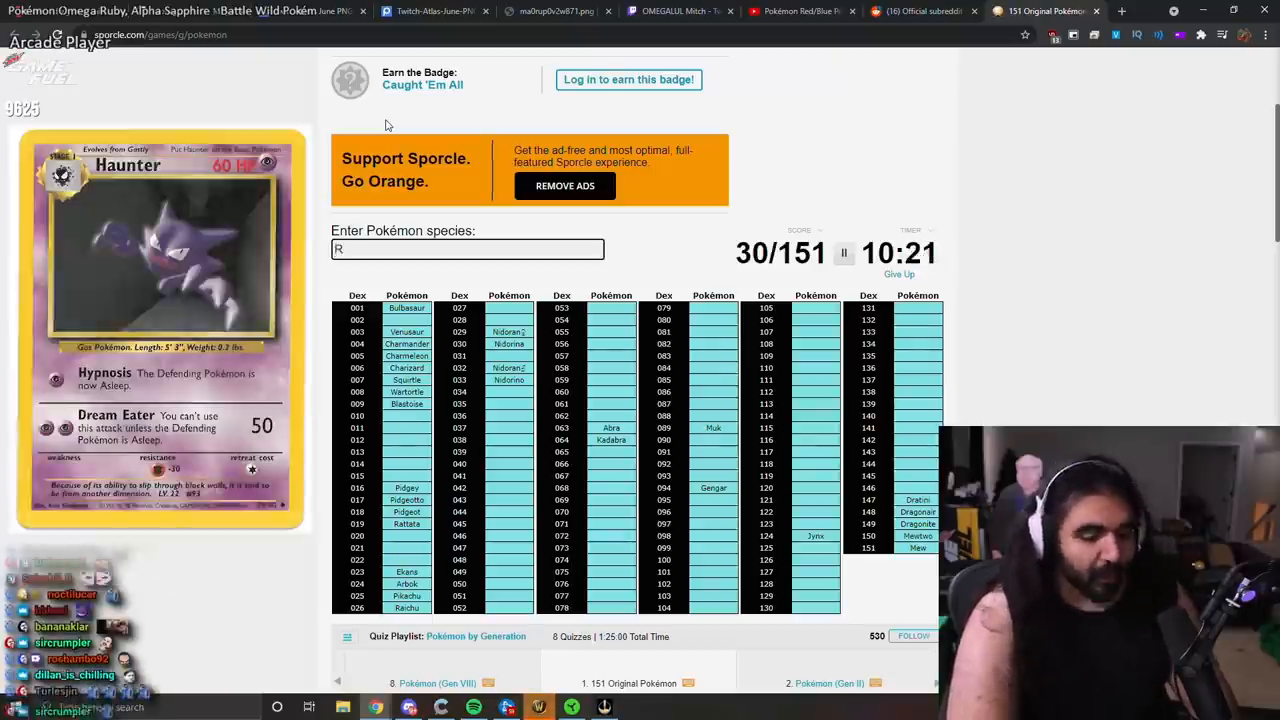
{"action": "type", "text": "Haunta"}
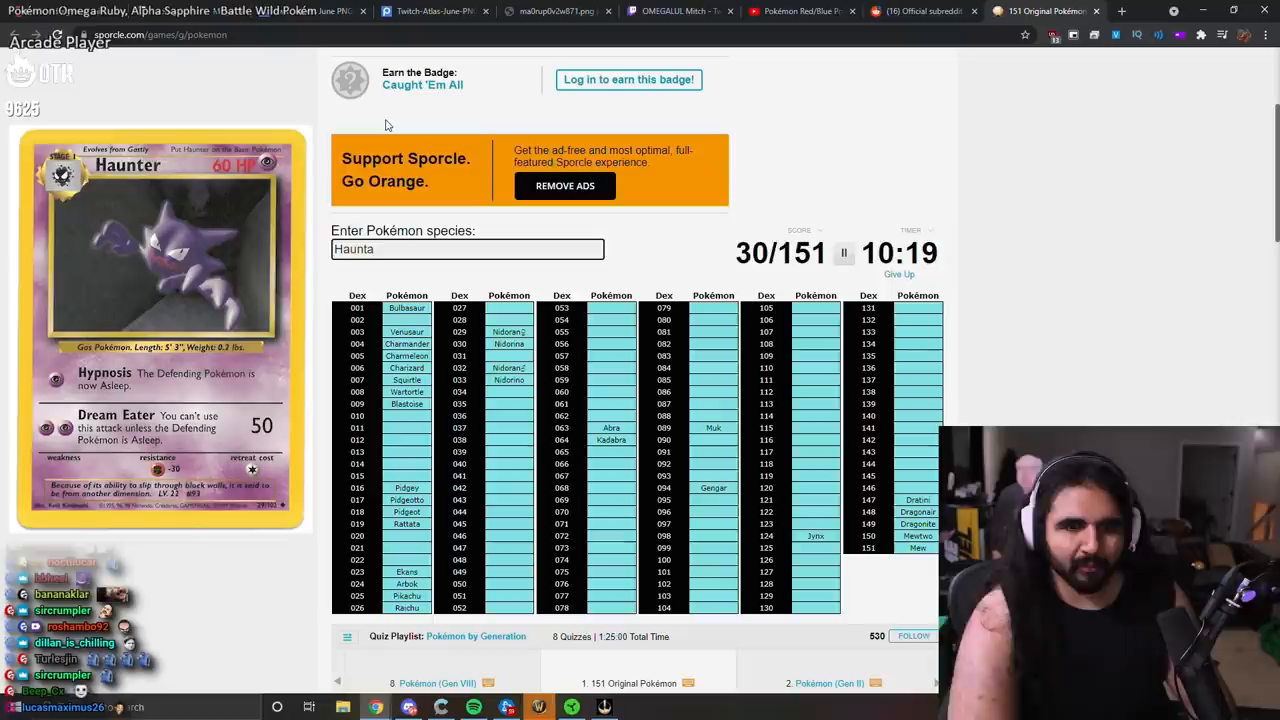
{"action": "type", "text": "ur"}
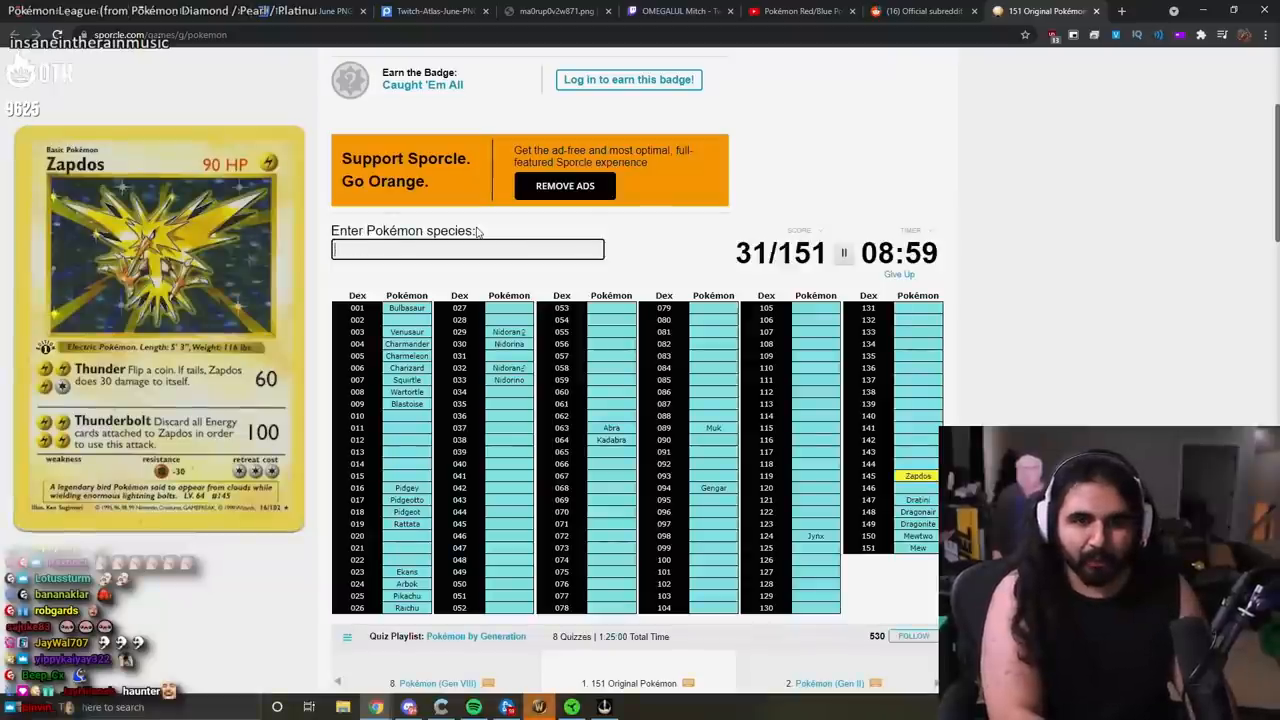
Step: Enter Zapdos, Articuno, Moltres and Electrode
{"action": "type", "text": "zapata"}
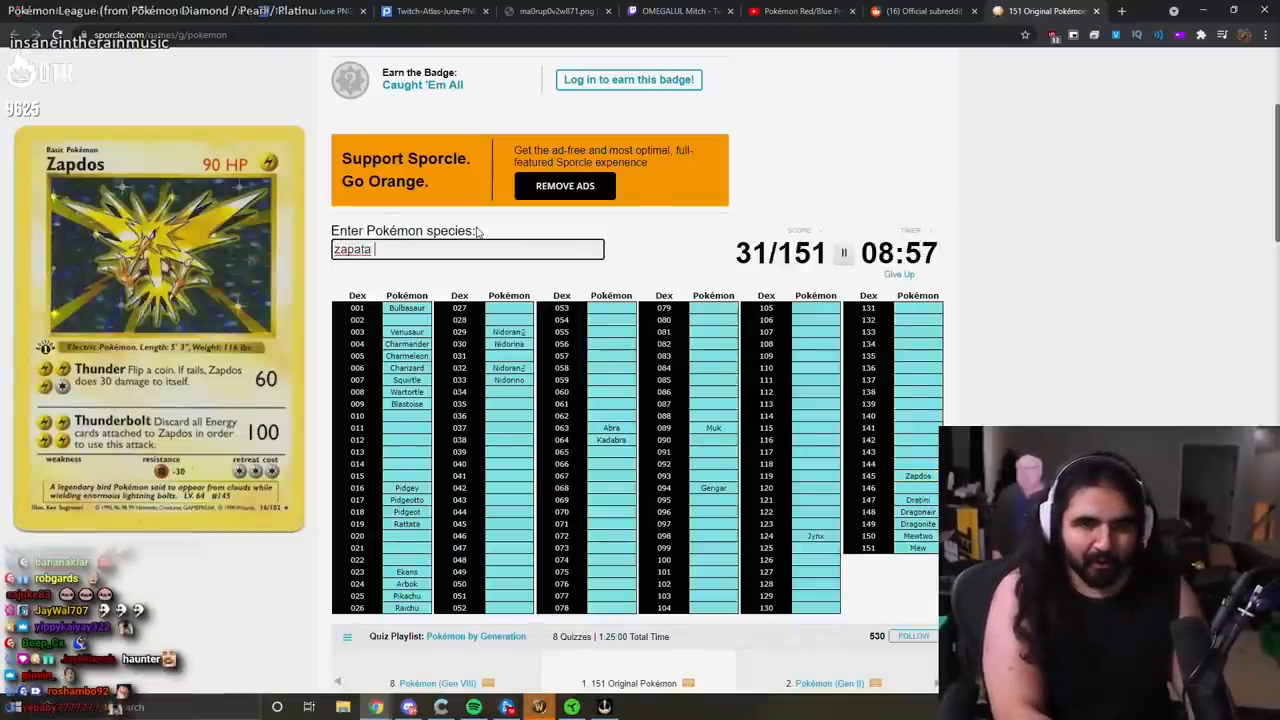
{"action": "type", "text": "Articu"}
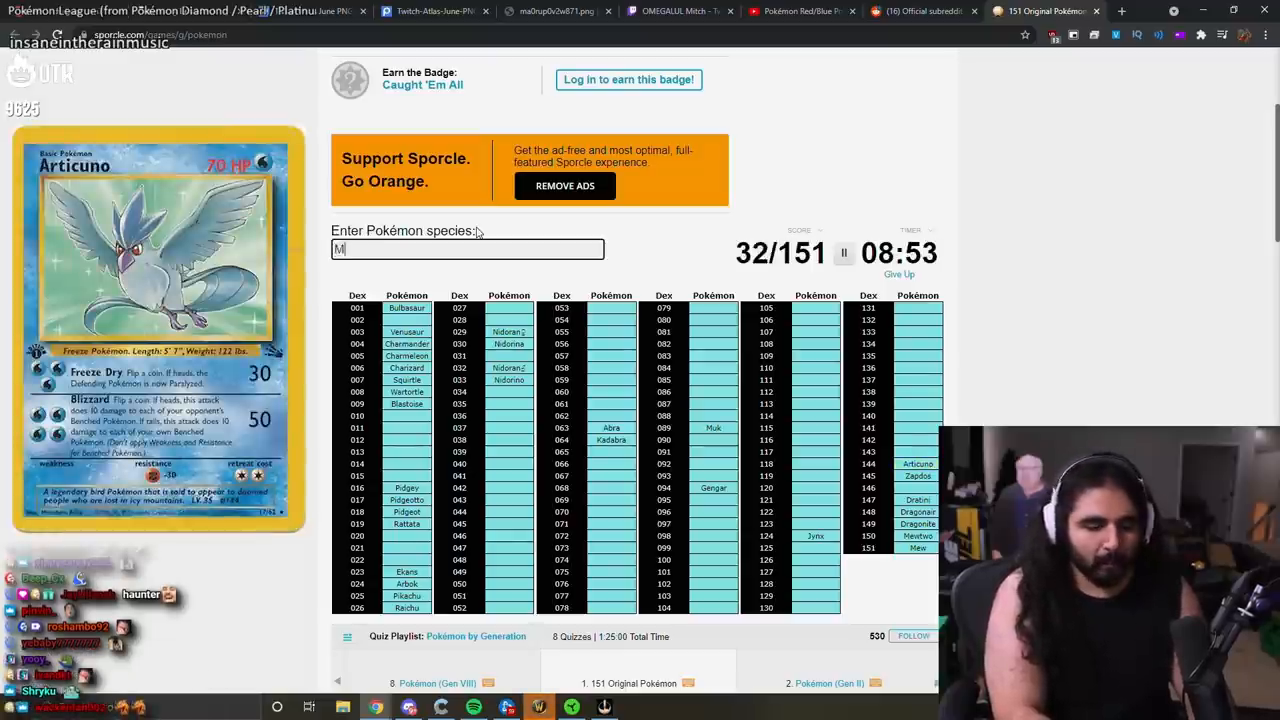
{"action": "type", "text": "Moltres"}
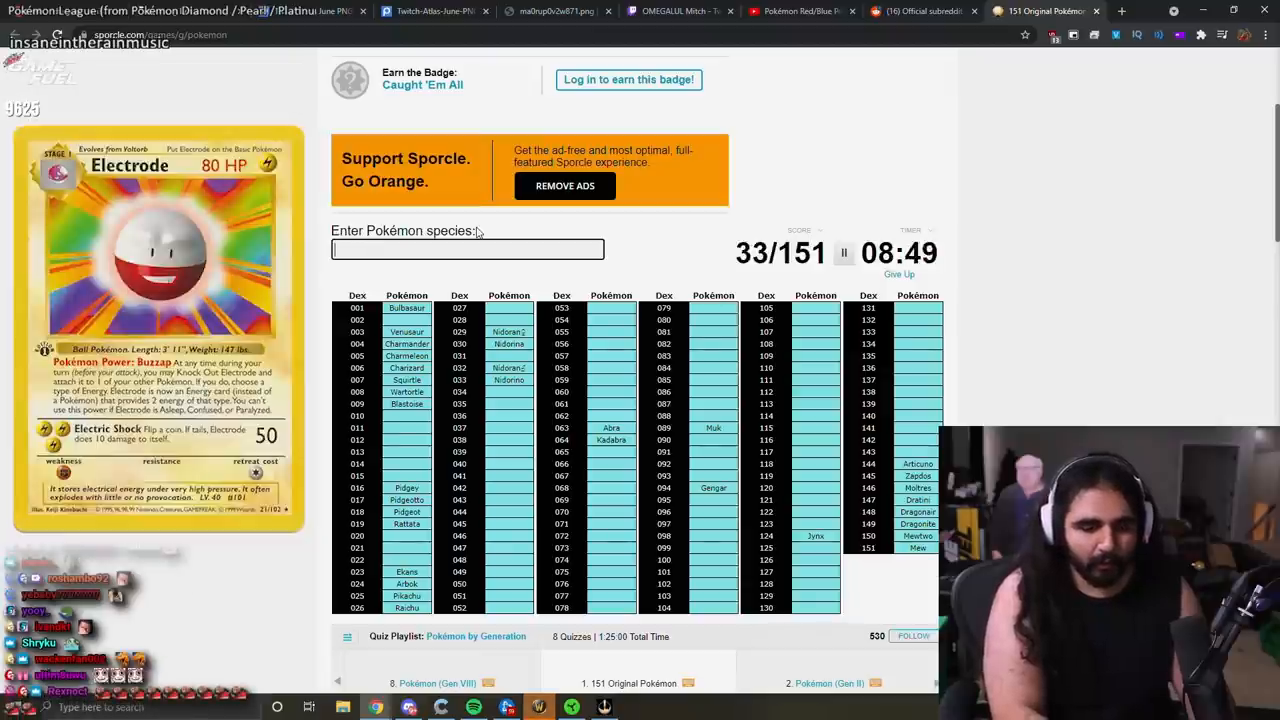
{"action": "type", "text": "Eletrode"}
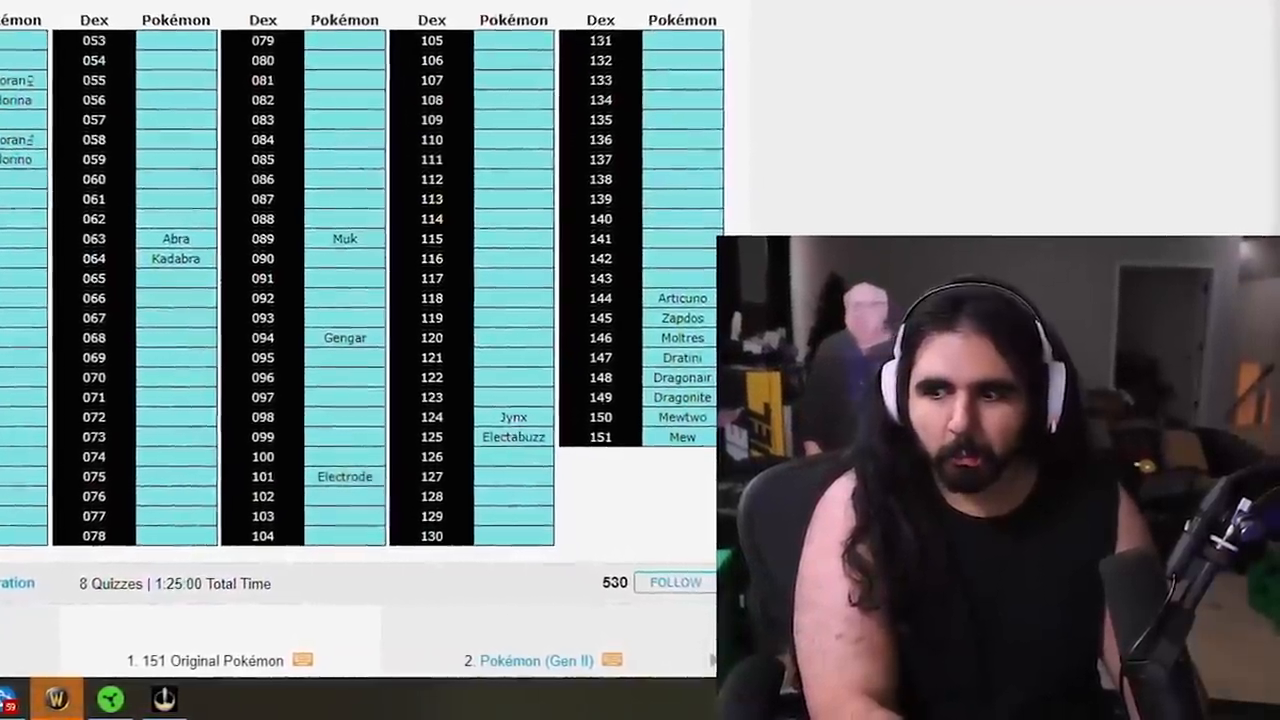
Step: Keep typing names until another answer is accepted, reaching 35 of 151
{"action": "scroll", "scroll_direction": "up", "scroll_amount": 3}
{"action": "type", "text": "Kheng"}
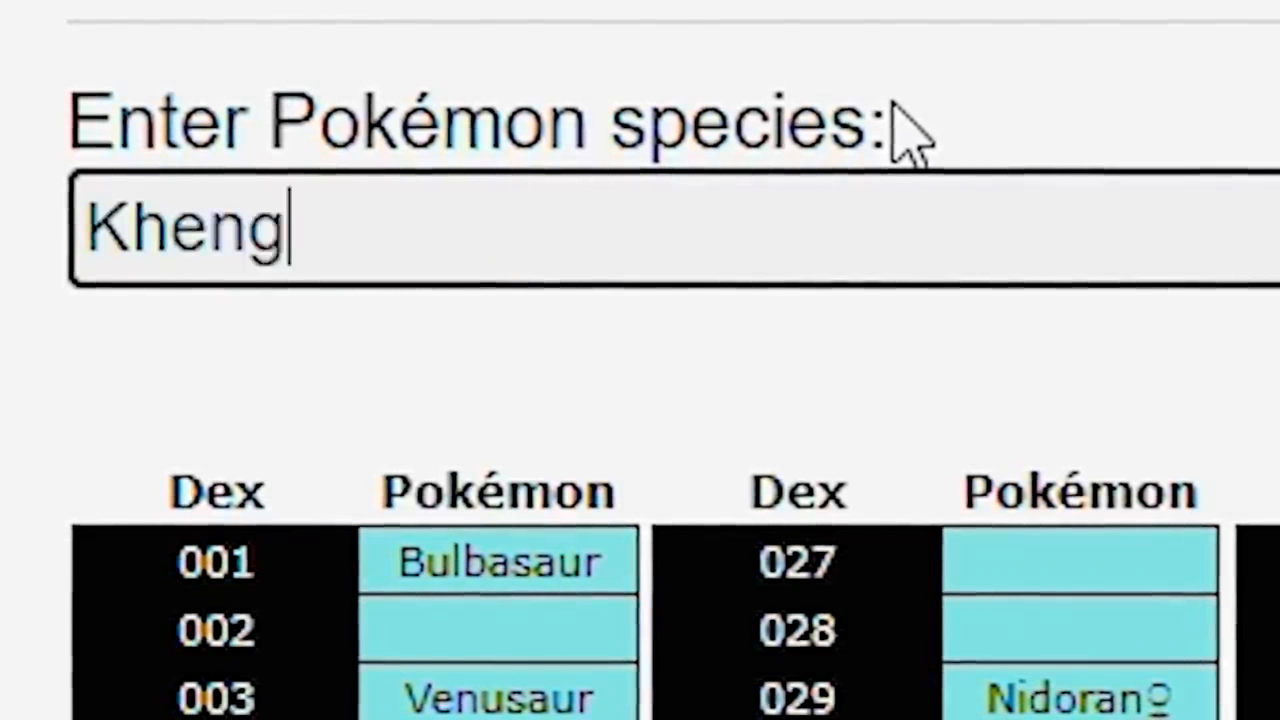
{"action": "type", "text": "iskh"}
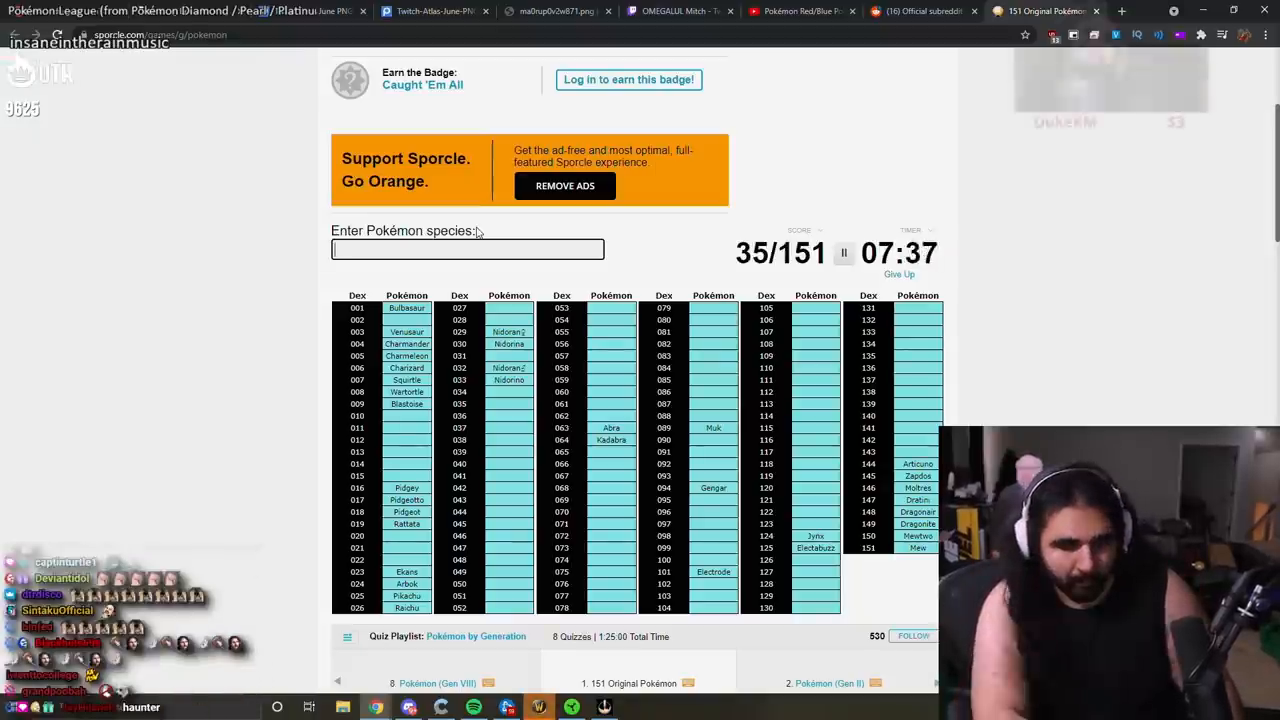
Step: Enter Grimer, the Kabuto line, Hitmonlee/Hitmonchan and the Machop line
{"action": "type", "text": "grimer"}
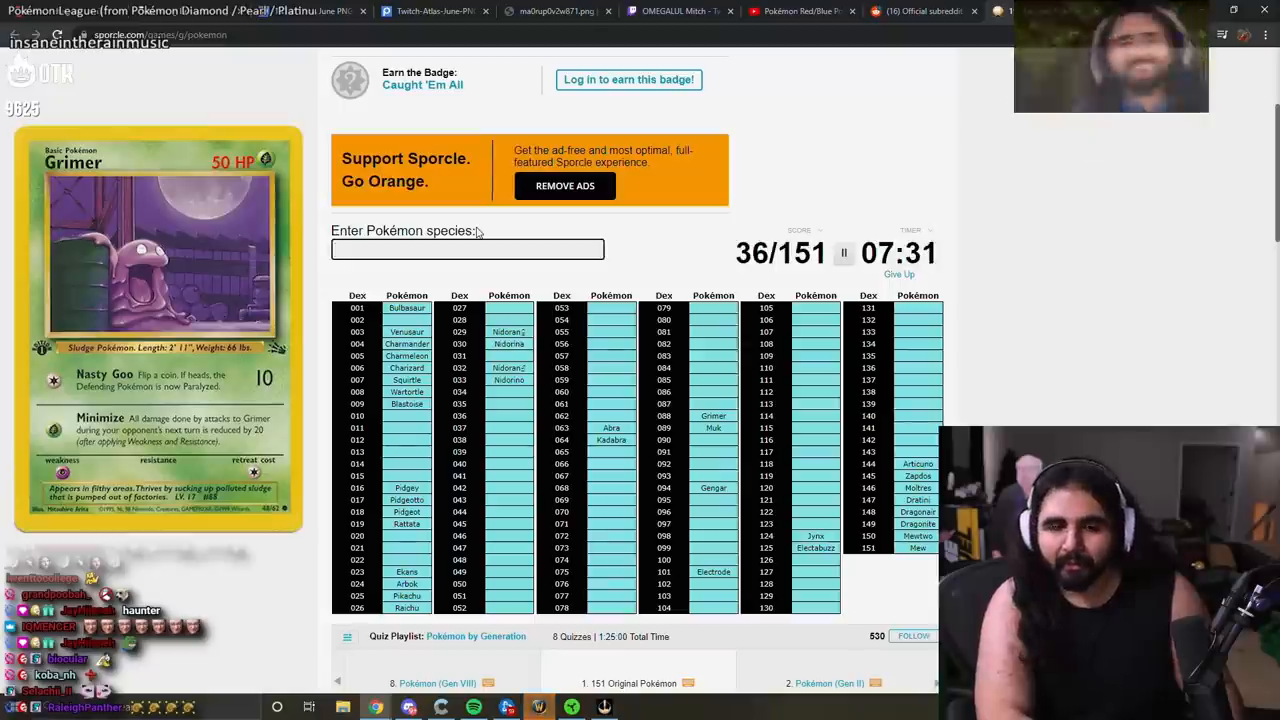
{"action": "type", "text": "Kabu"}
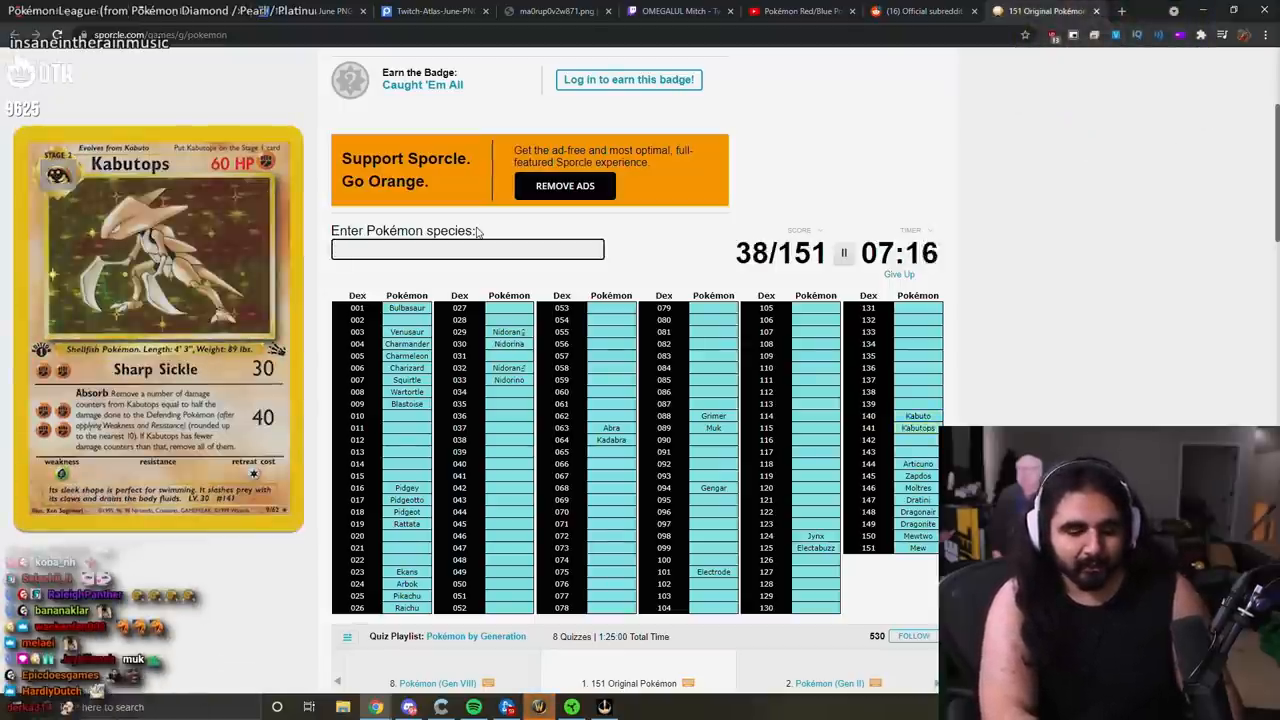
{"action": "type", "text": "Hitmo"}
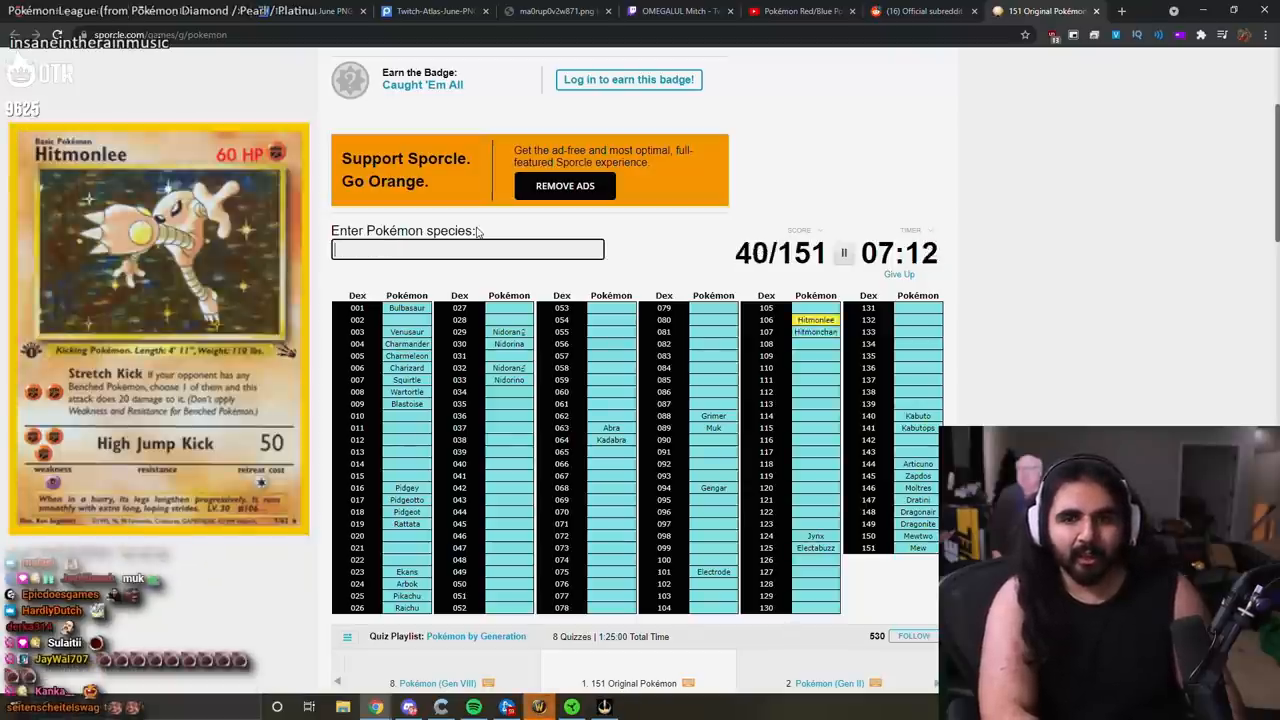
{"action": "type", "text": "Mach"}
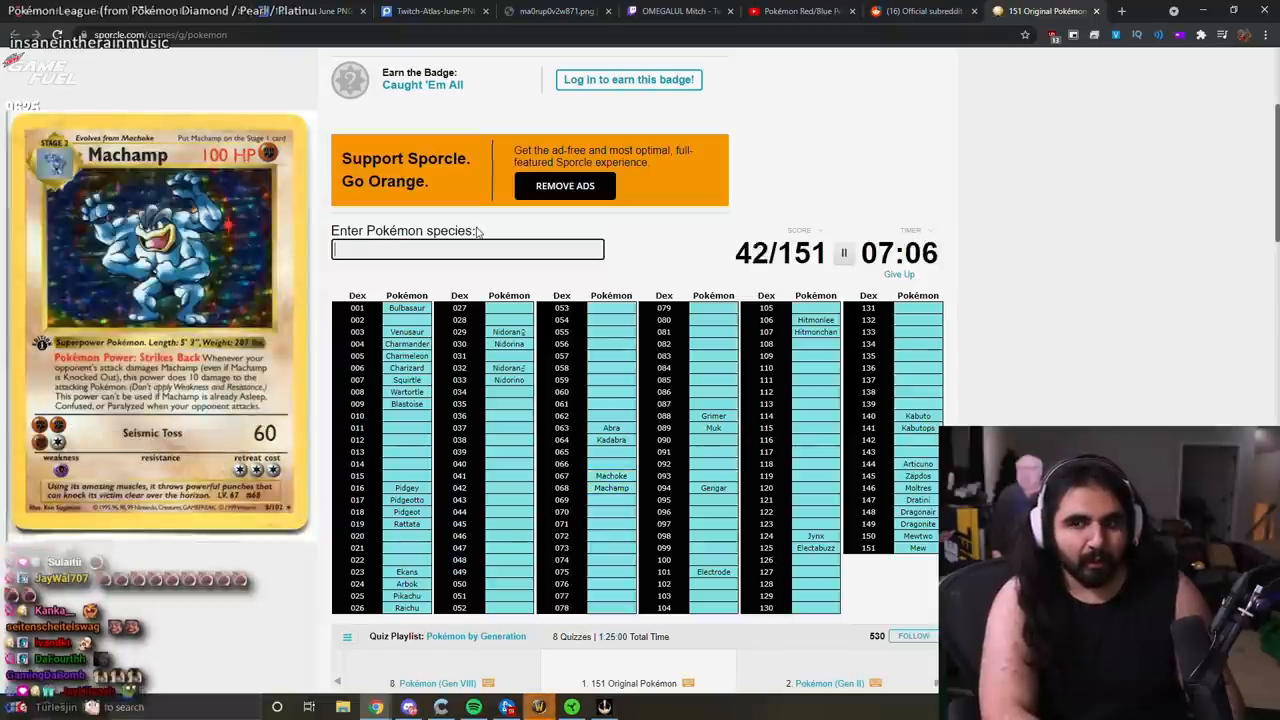
{"action": "type", "text": "Machete"}
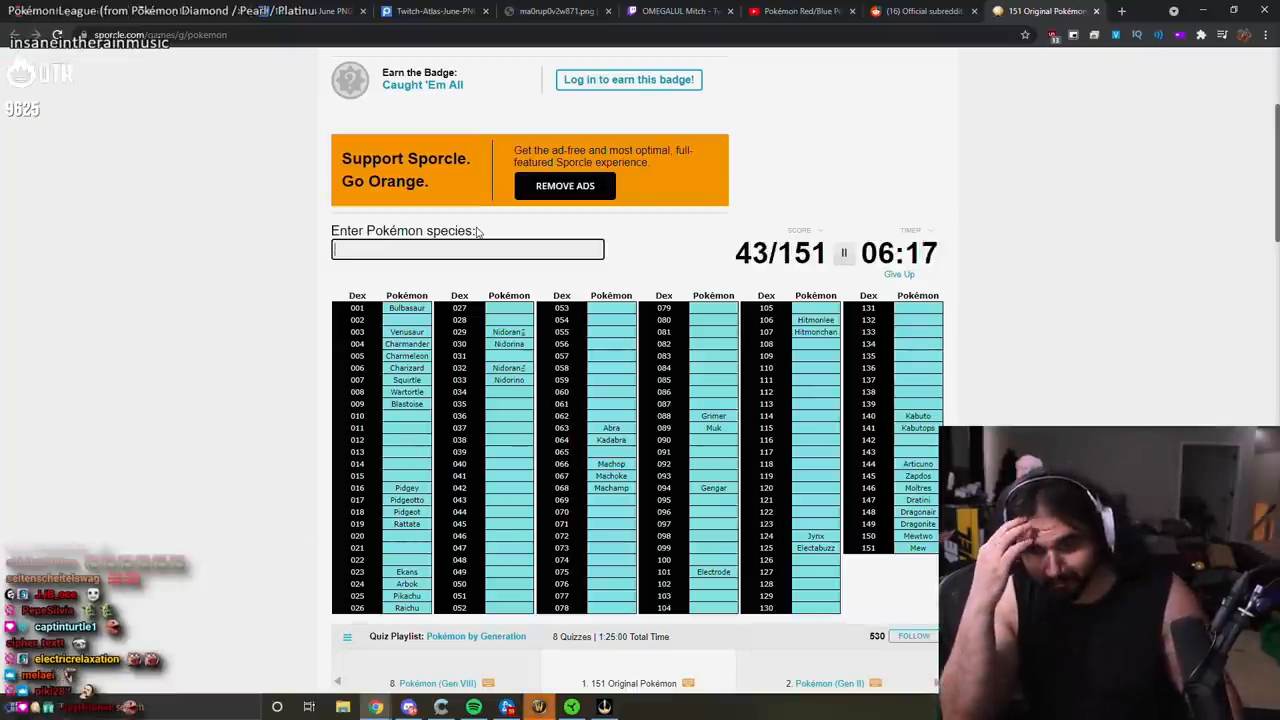
Step: Enter Zubat and Haunter
{"action": "type", "text": "Zubat"}
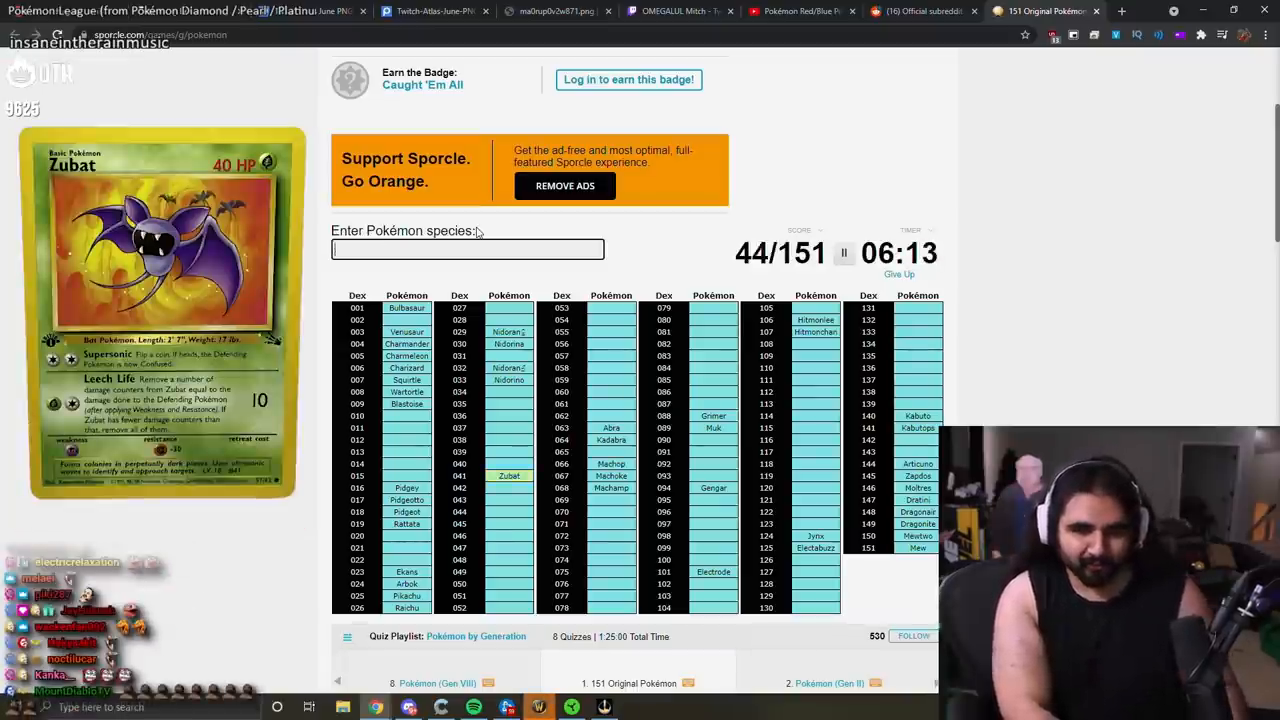
{"action": "type", "text": "Haunter"}
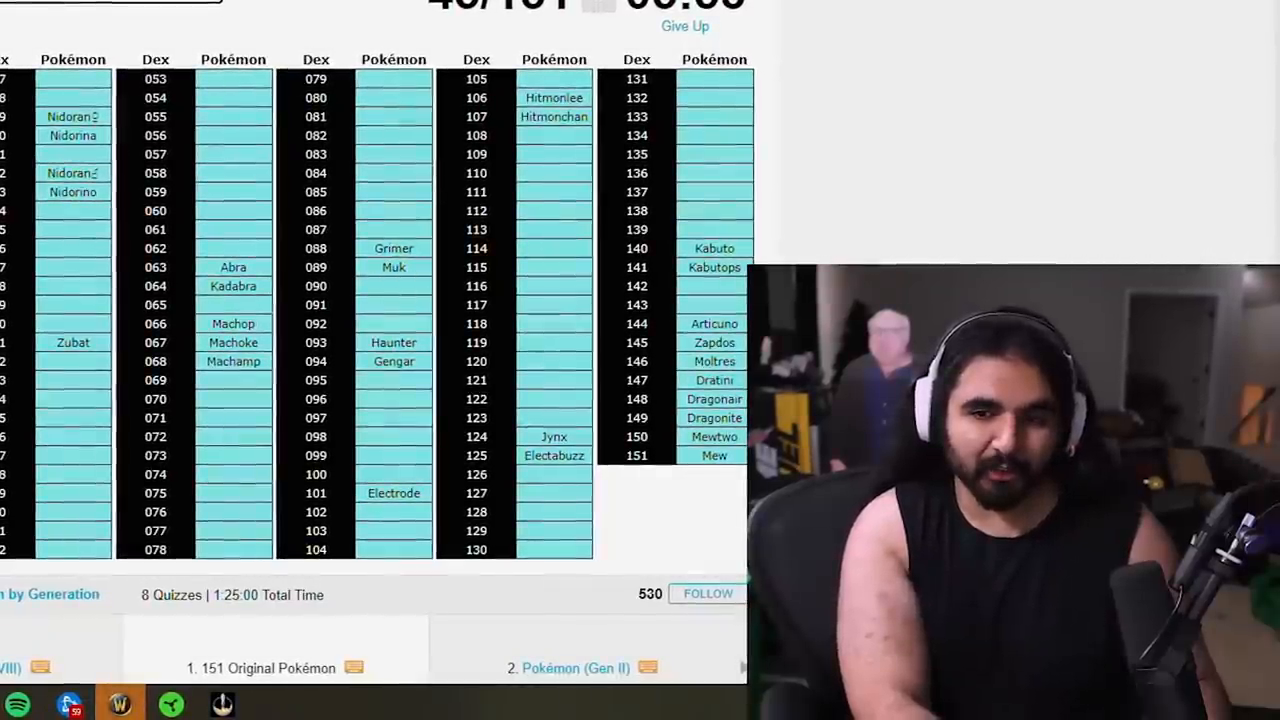
{"action": "scroll", "scroll_direction": "down", "scroll_amount": 3}
{"action": "type", "text": "bubm"}
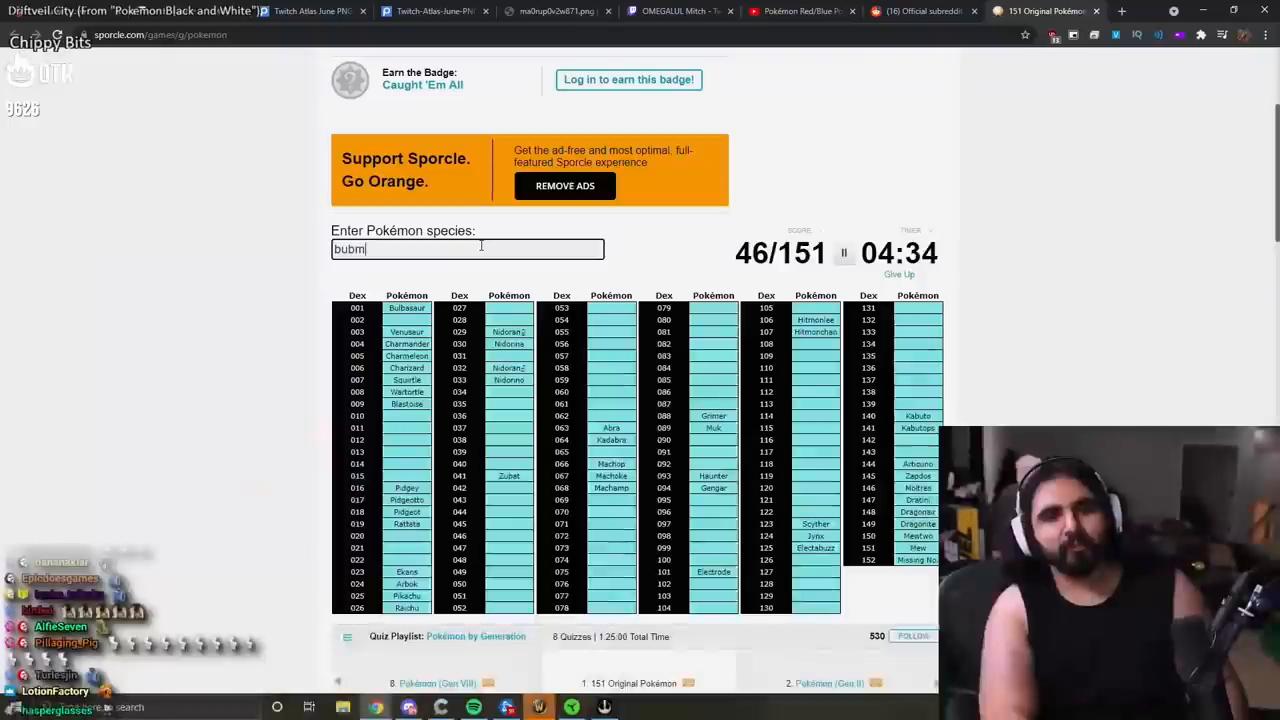
Step: Enter Beedrill, Kakuna and Caterpie/Butterfree
{"action": "type", "text": "beed"}
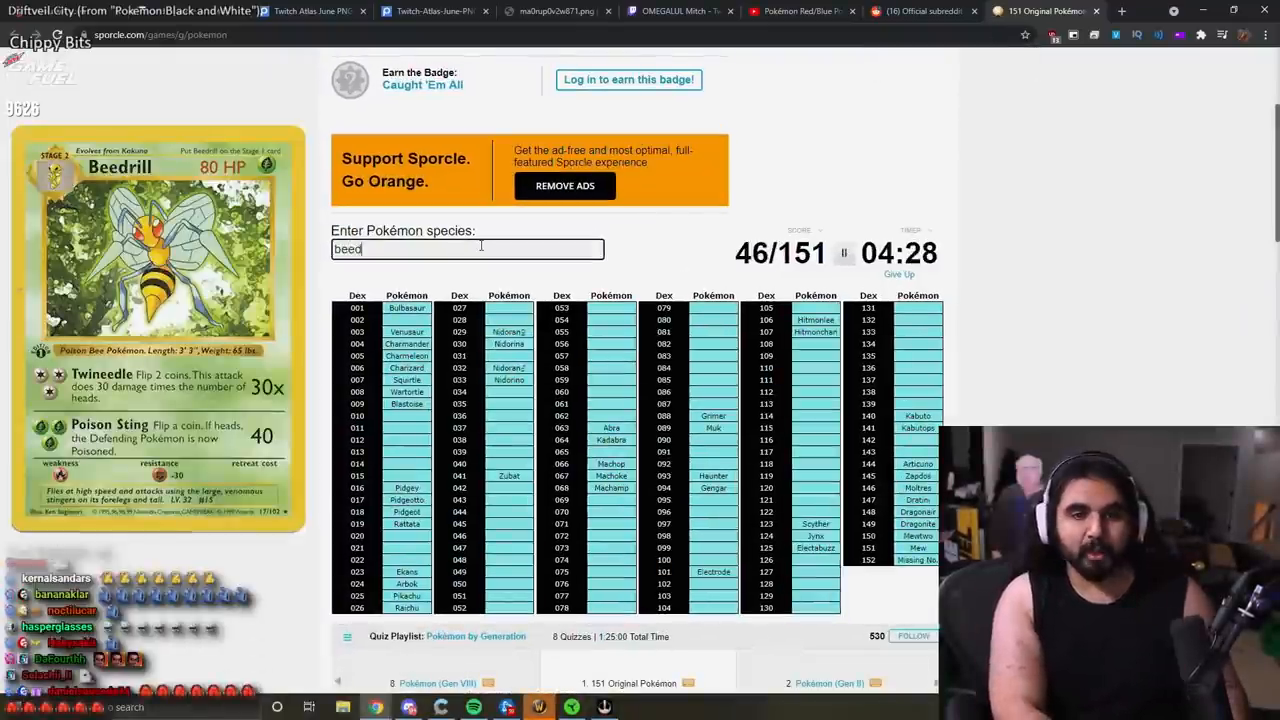
{"action": "key", "text": "Return"}
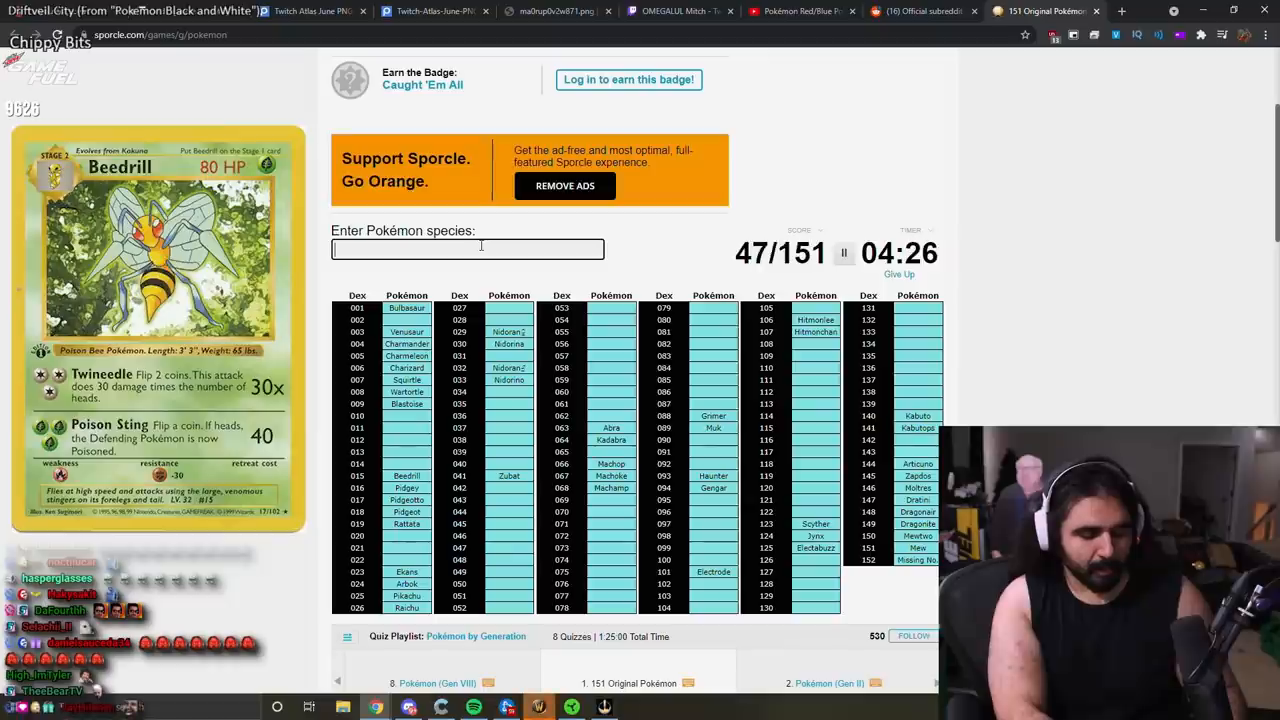
{"action": "type", "text": "kakun"}
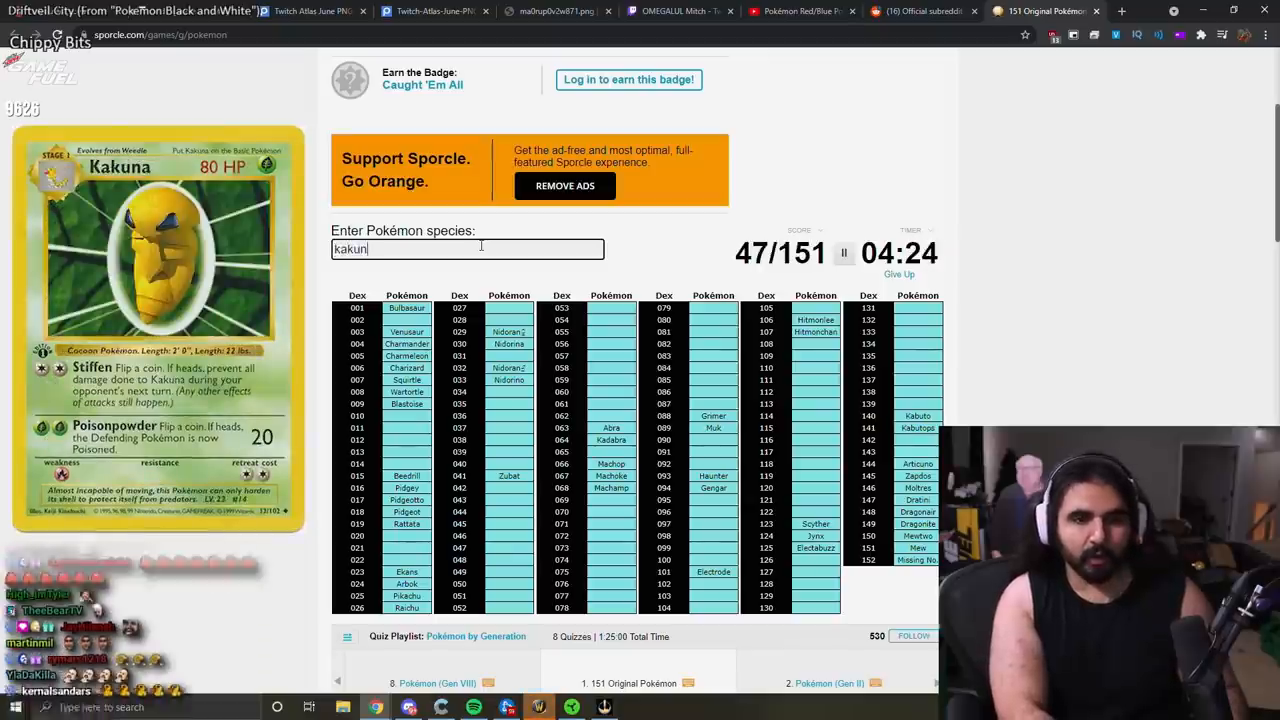
{"action": "type", "text": "caterpree"}
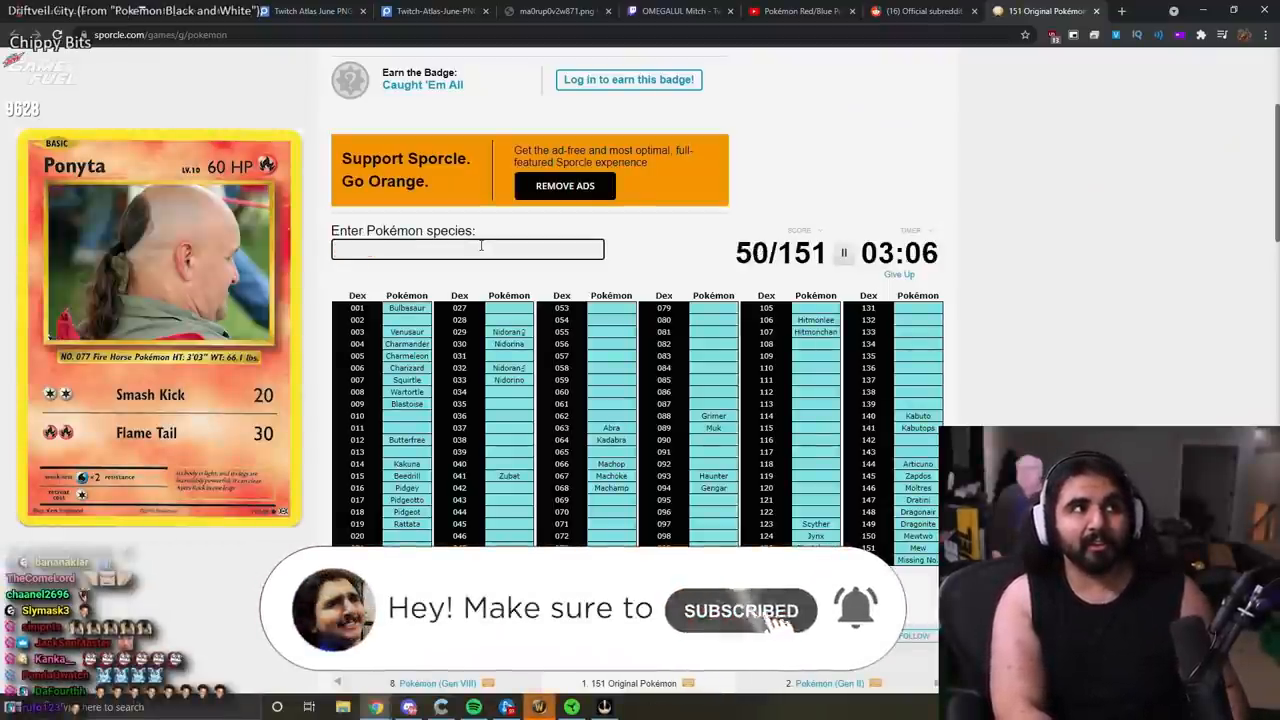
Step: Enter Rapidash/Ponyta and Magmar, reaching 52 of 151
{"action": "type", "text": "rapid"}
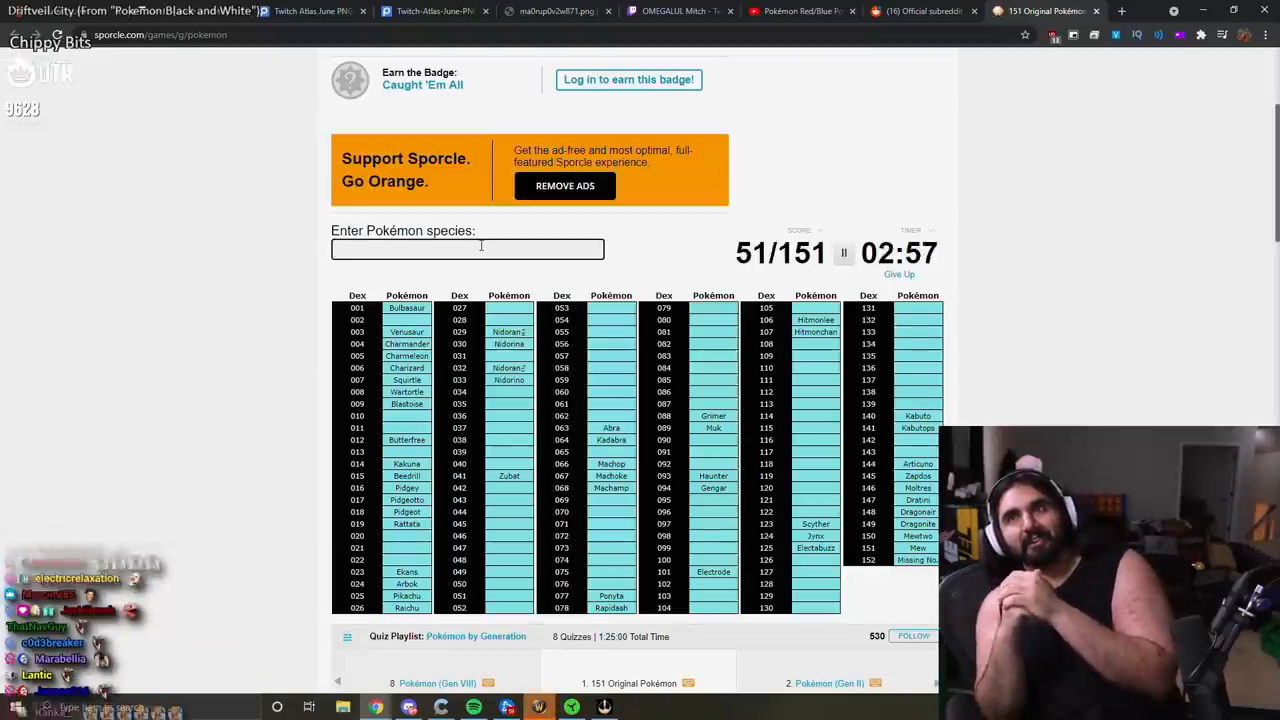
{"action": "type", "text": "m"}
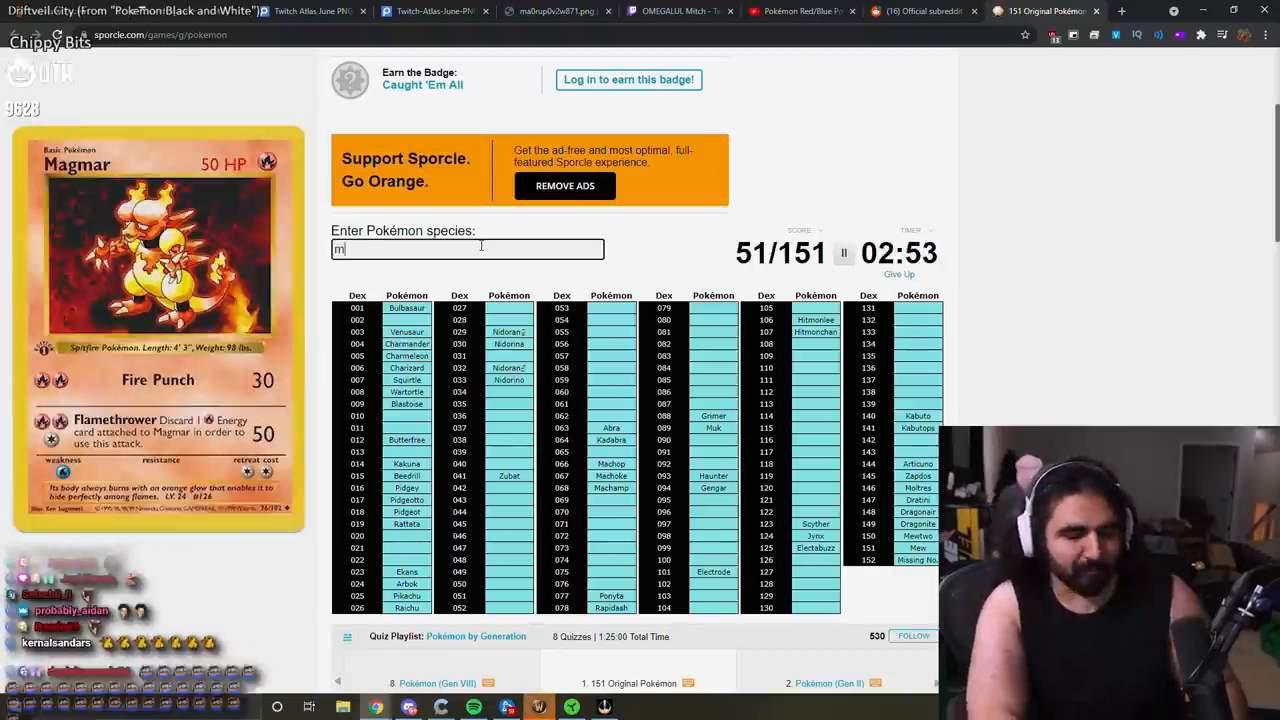
{"action": "type", "text": "magmar"}
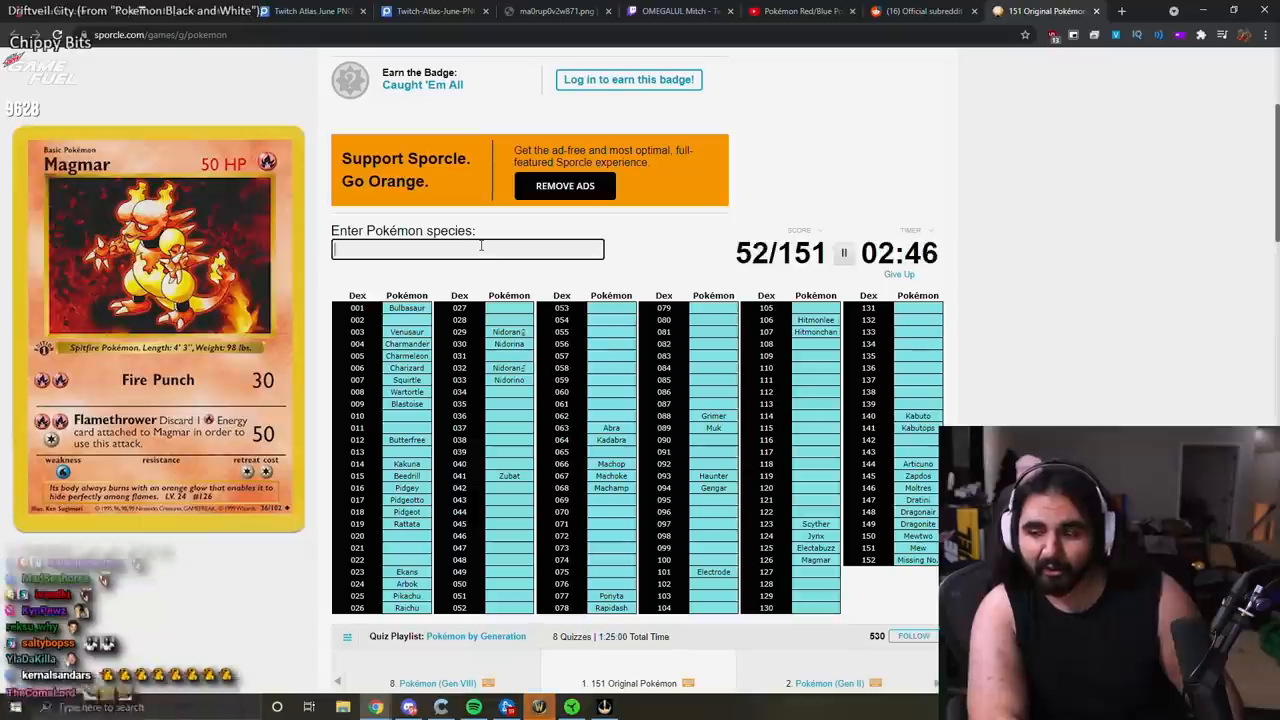
Step: Enter Psyduck, Tentacruel and an attempt at Starmie
{"action": "type", "text": "psy"}
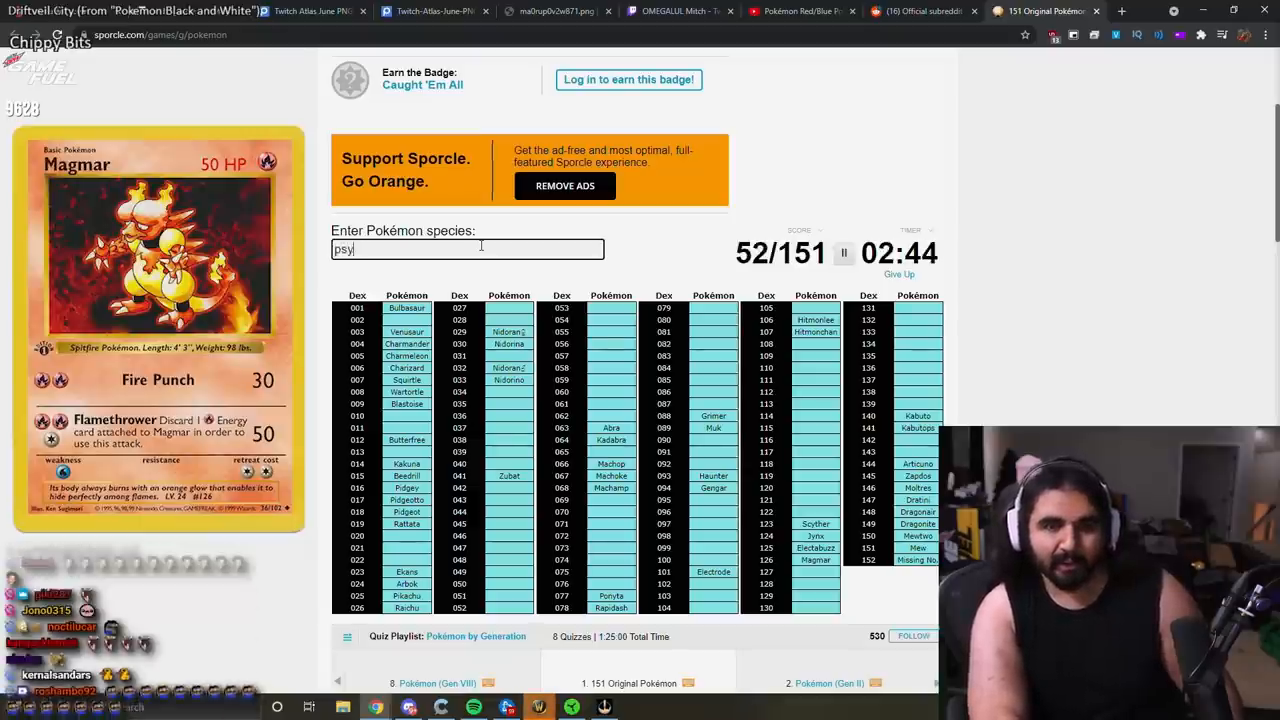
{"action": "type", "text": "psy"}
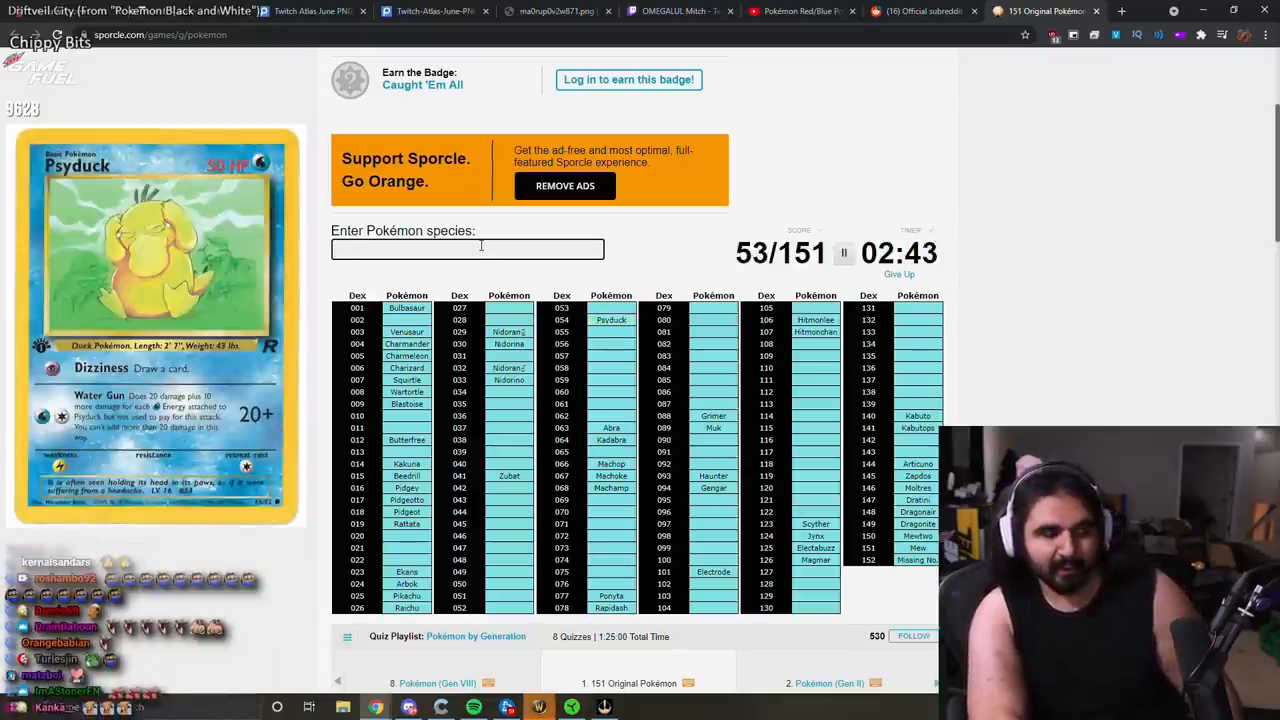
{"action": "type", "text": "tentacro"}
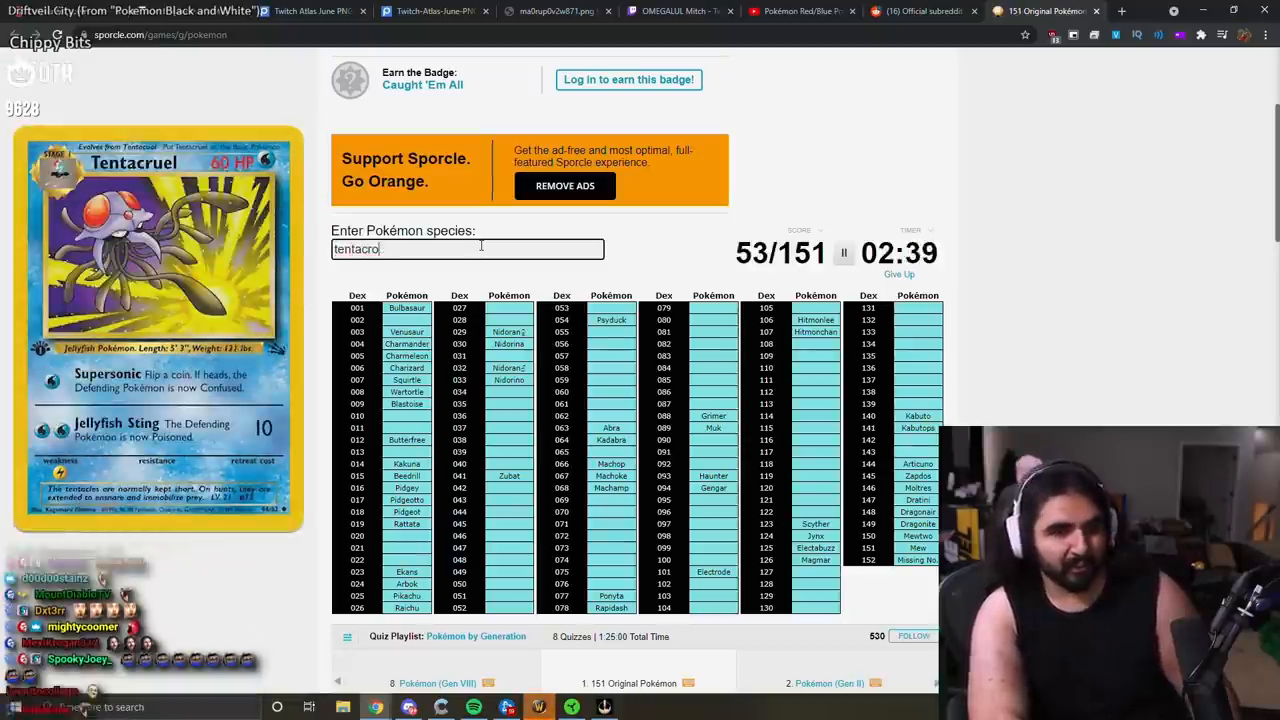
{"action": "type", "text": "tentacruel"}
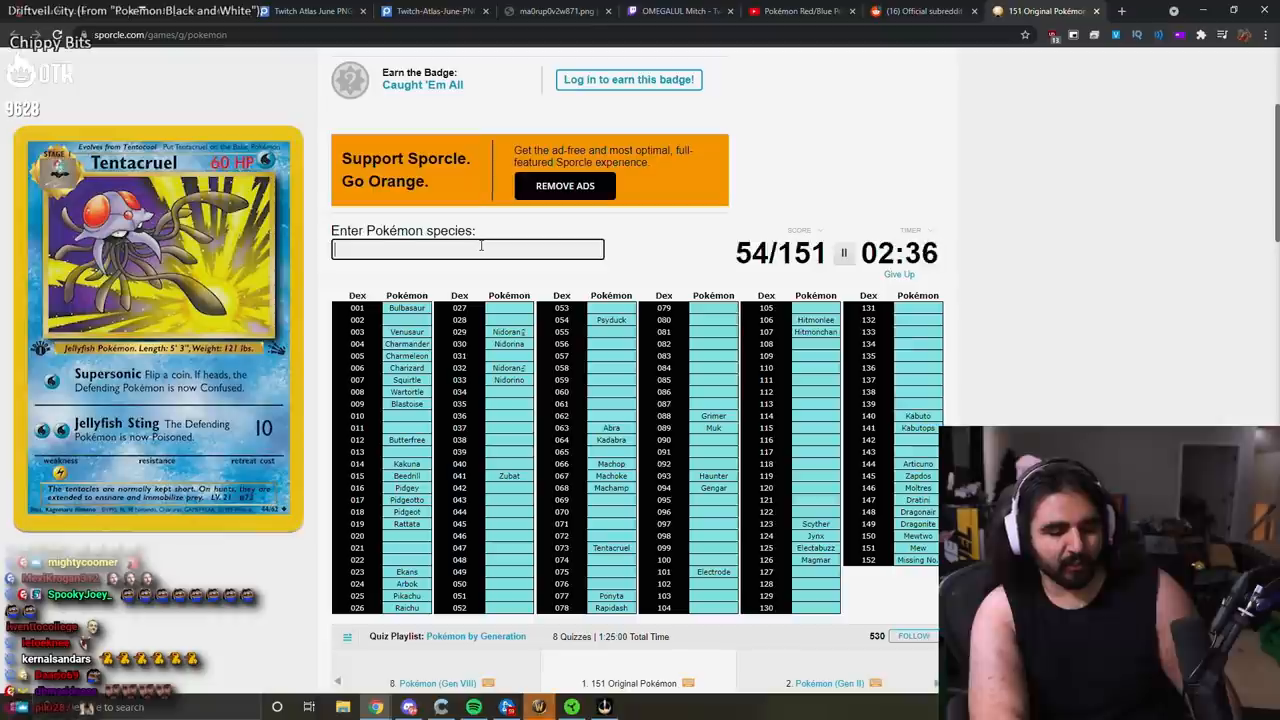
{"action": "type", "text": "starmy"}
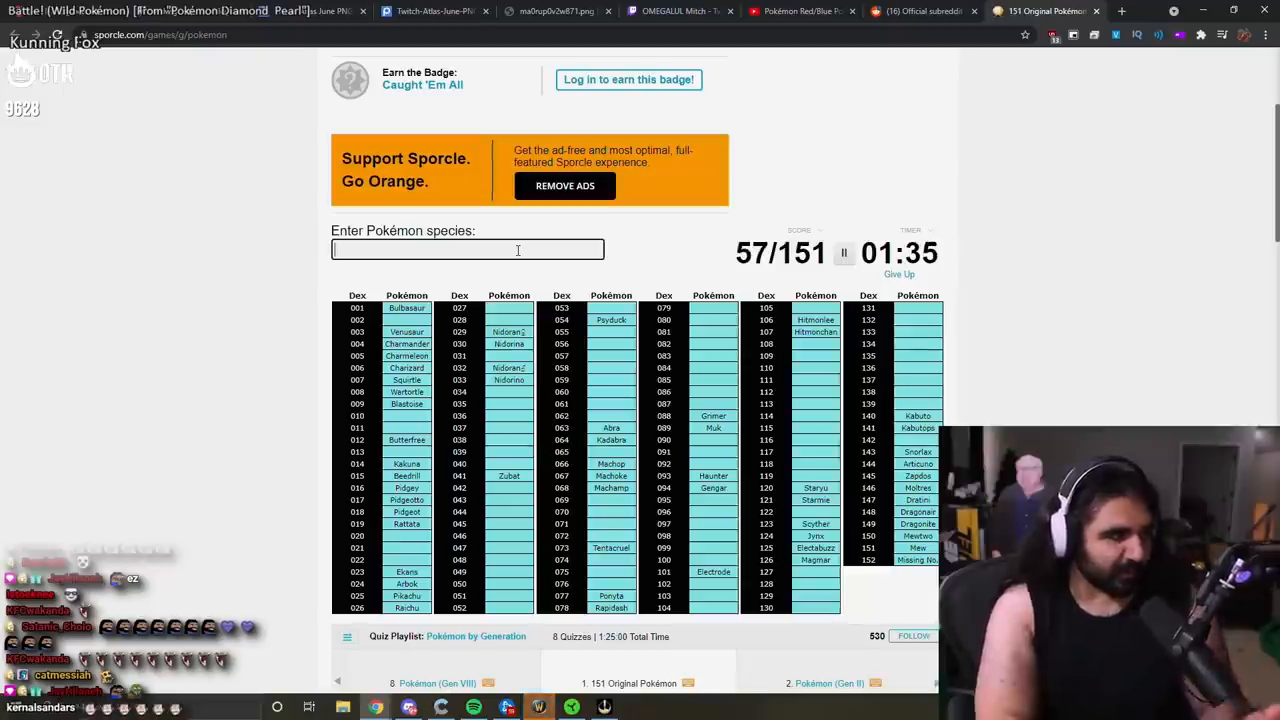
Step: Enter Geodude, a Graveler attempt and Goldeen, reaching 61 of 151
{"action": "type", "text": "geodud"}
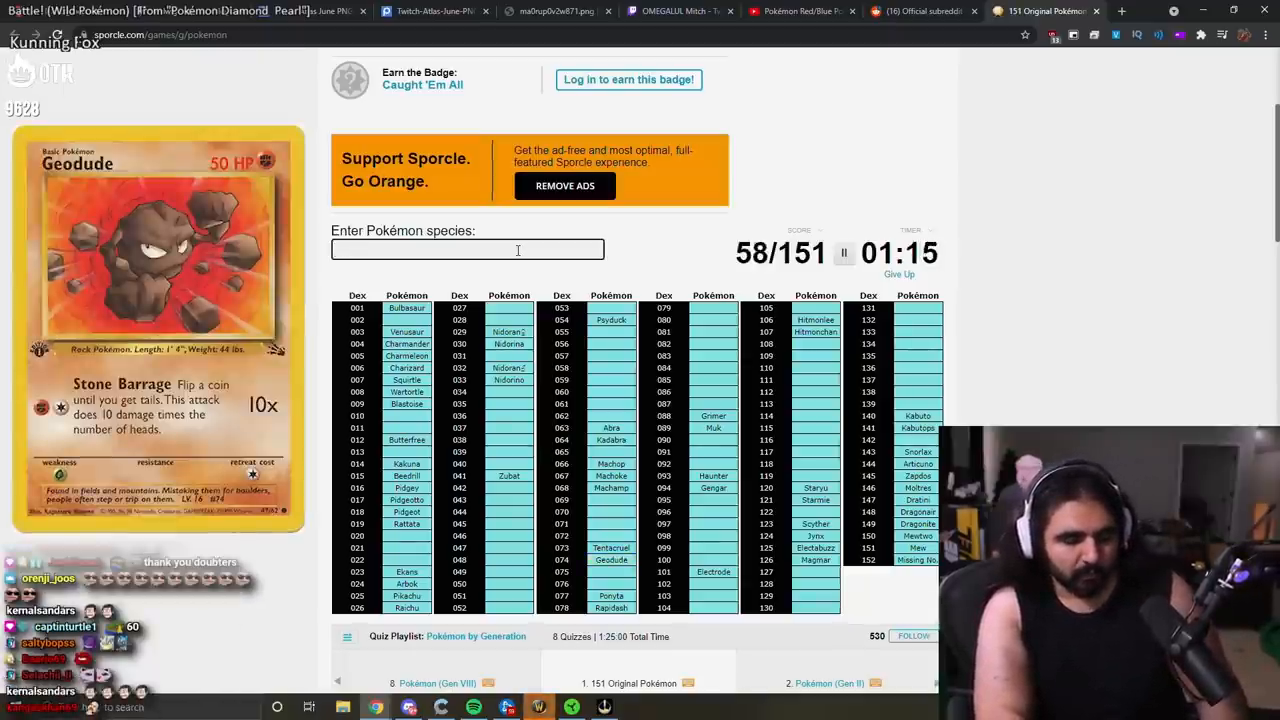
{"action": "type", "text": "geo"}
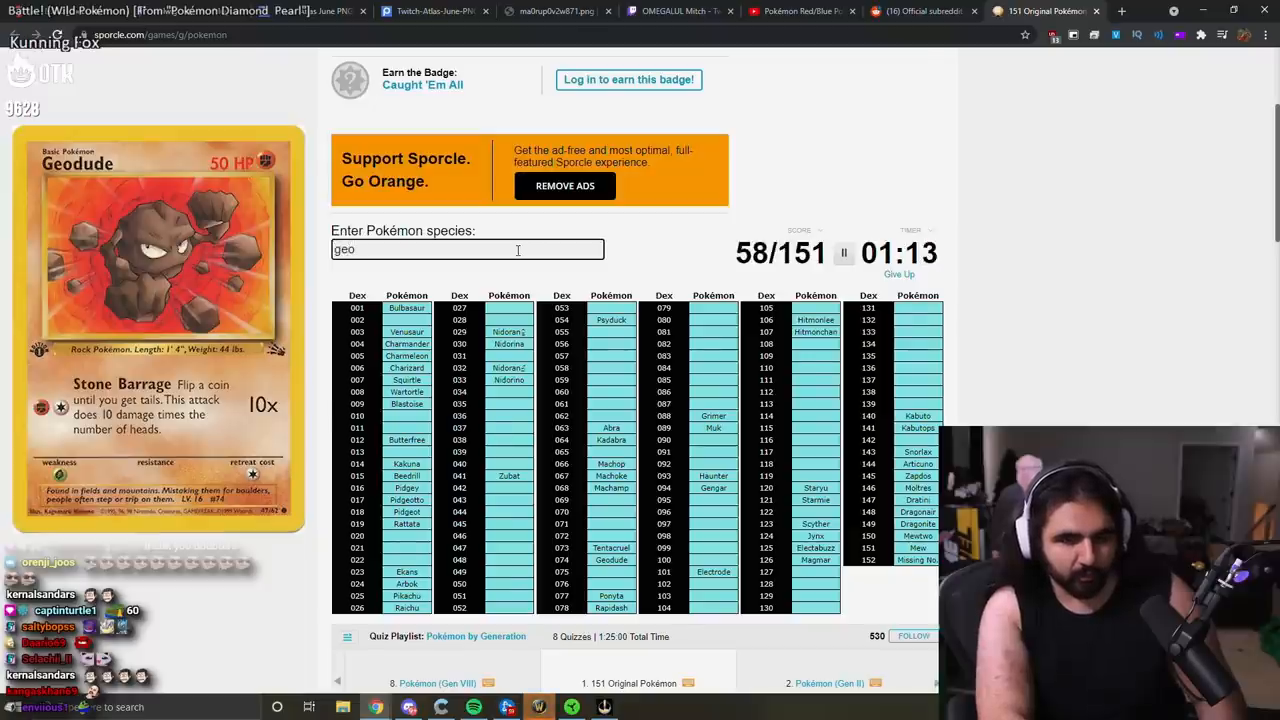
{"action": "type", "text": "graphic"}
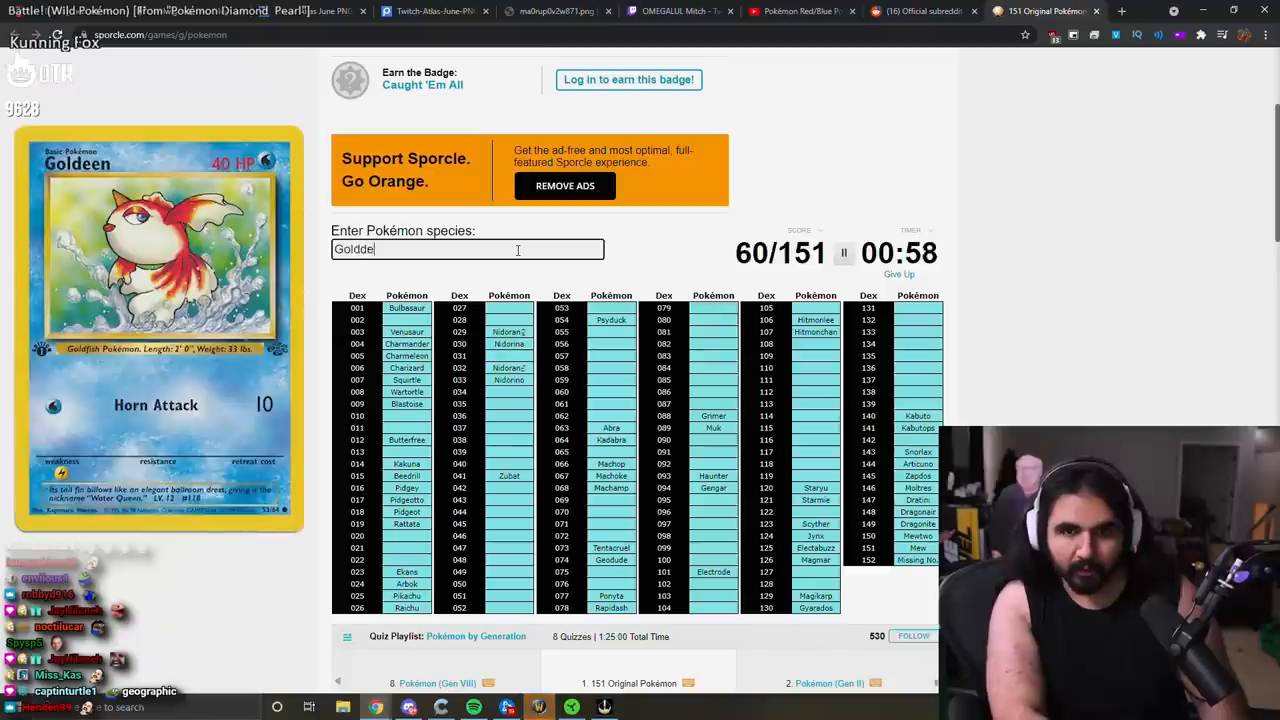
{"action": "type", "text": "Goldeen"}
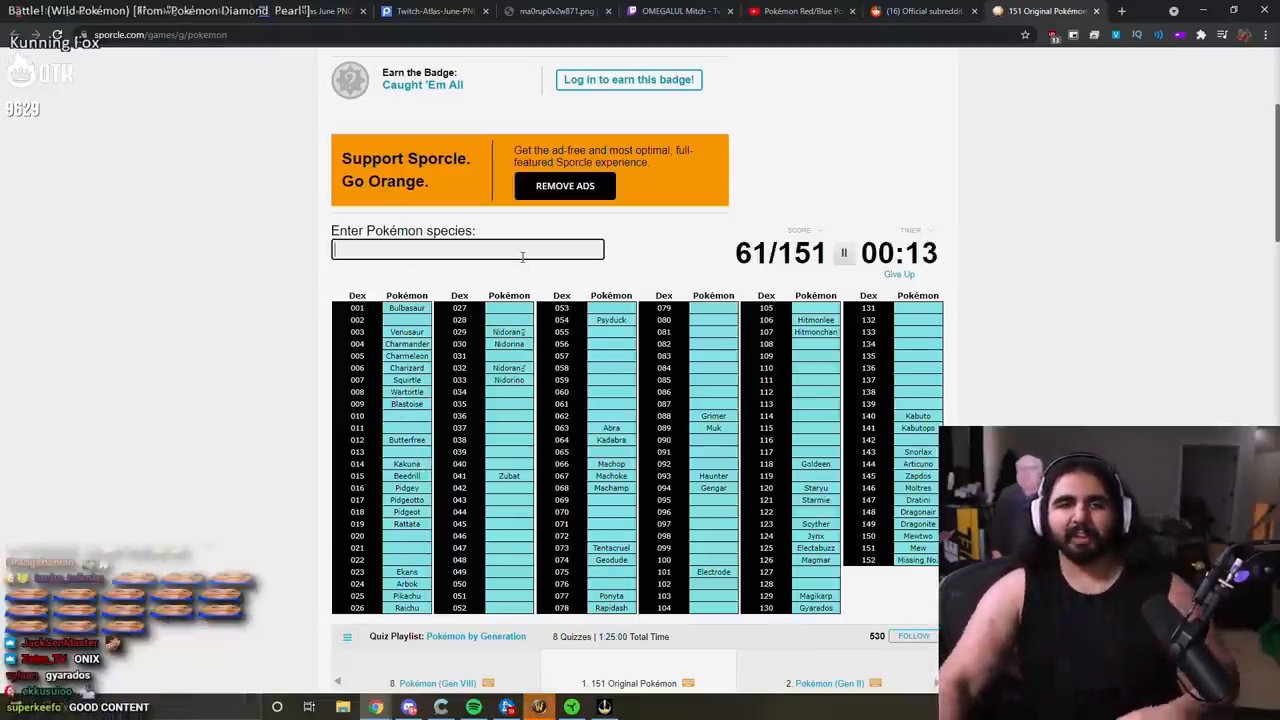
Step: Enter Mr. Mime and a few final names as the timer ends the quiz at 64 of 151
{"action": "type", "text": "ke"}
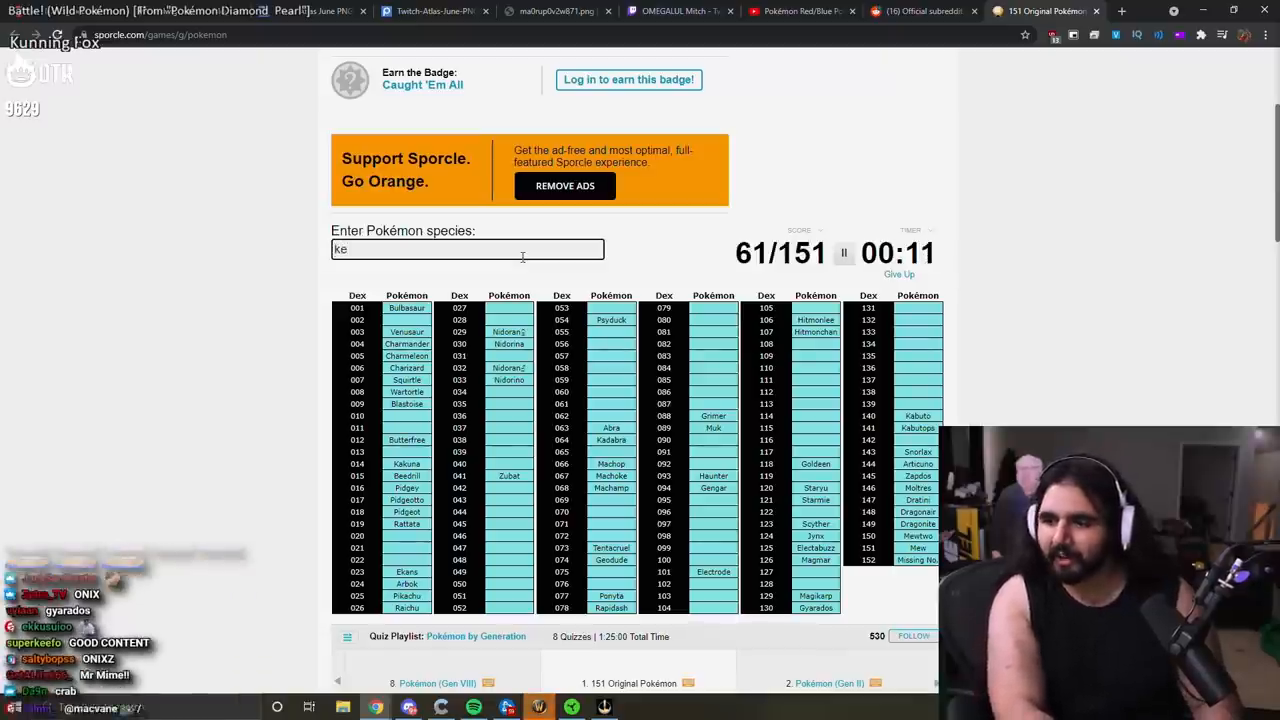
{"action": "type", "text": "Mr. Mime"}
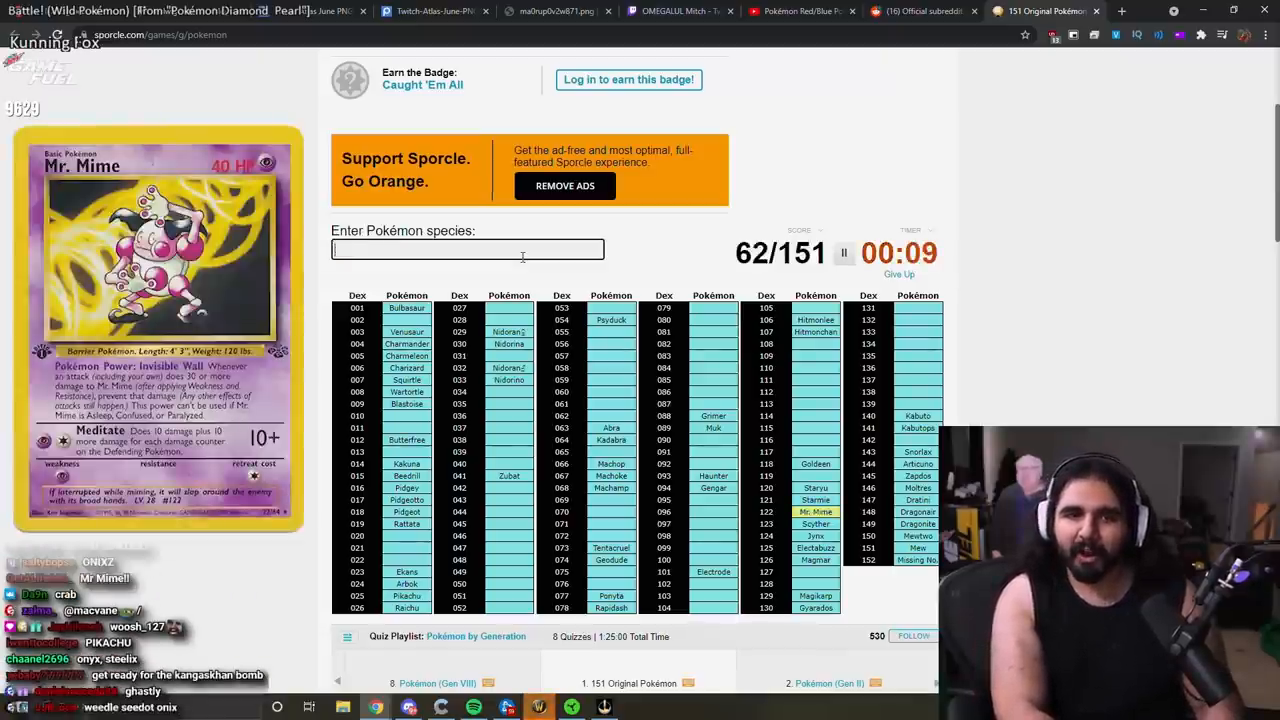
{"action": "type", "text": "wee"}
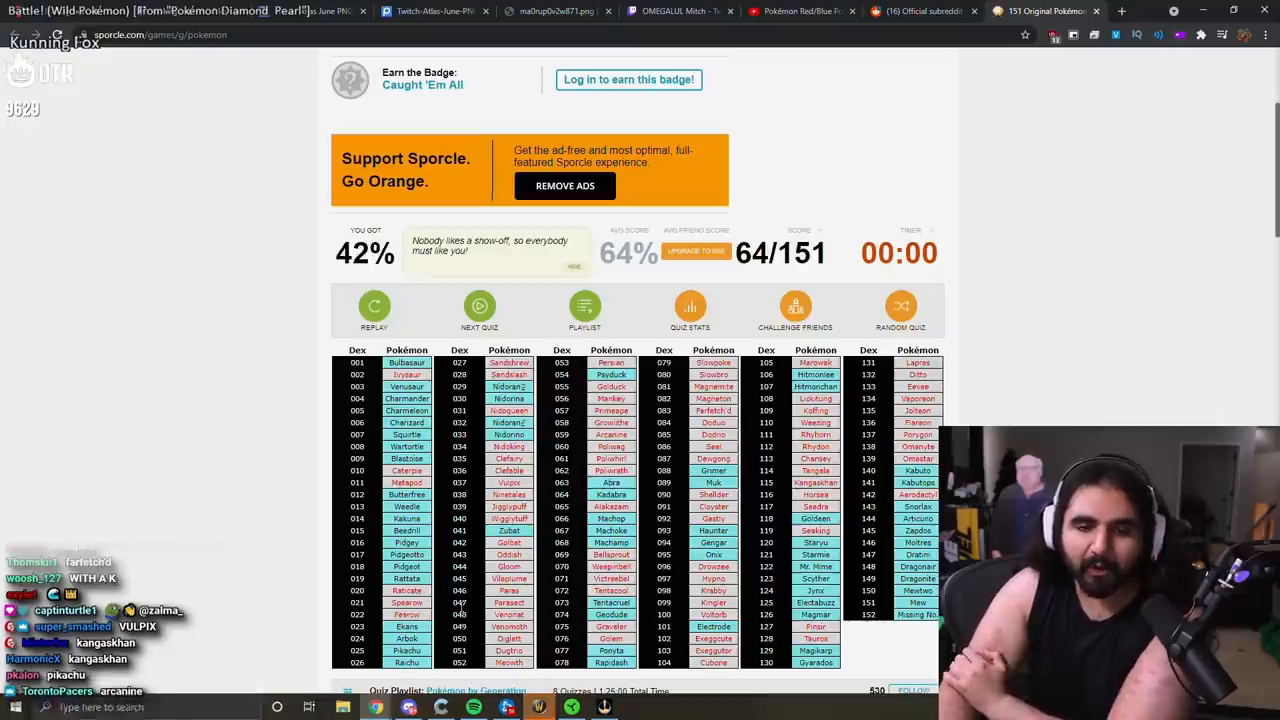
{"action": "scroll", "scroll_direction": "down", "scroll_amount": 3}
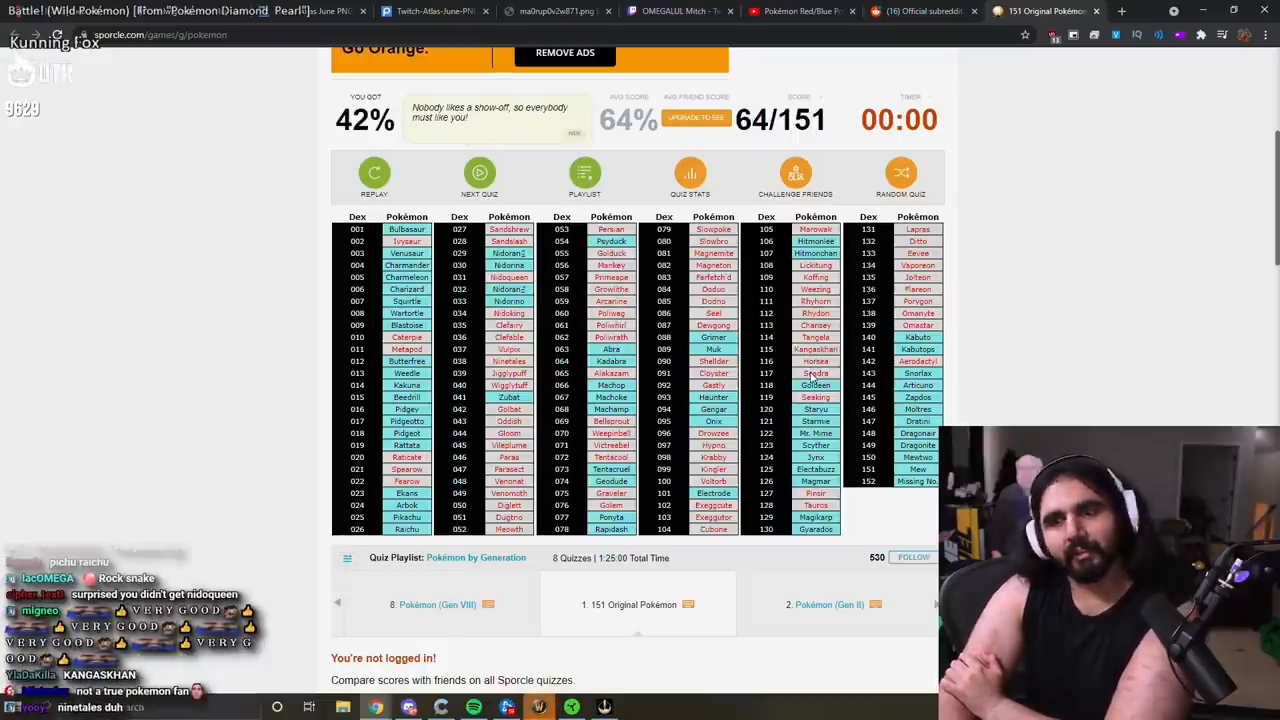
{"action": "mouse_move", "coordinate": [284, 204]}
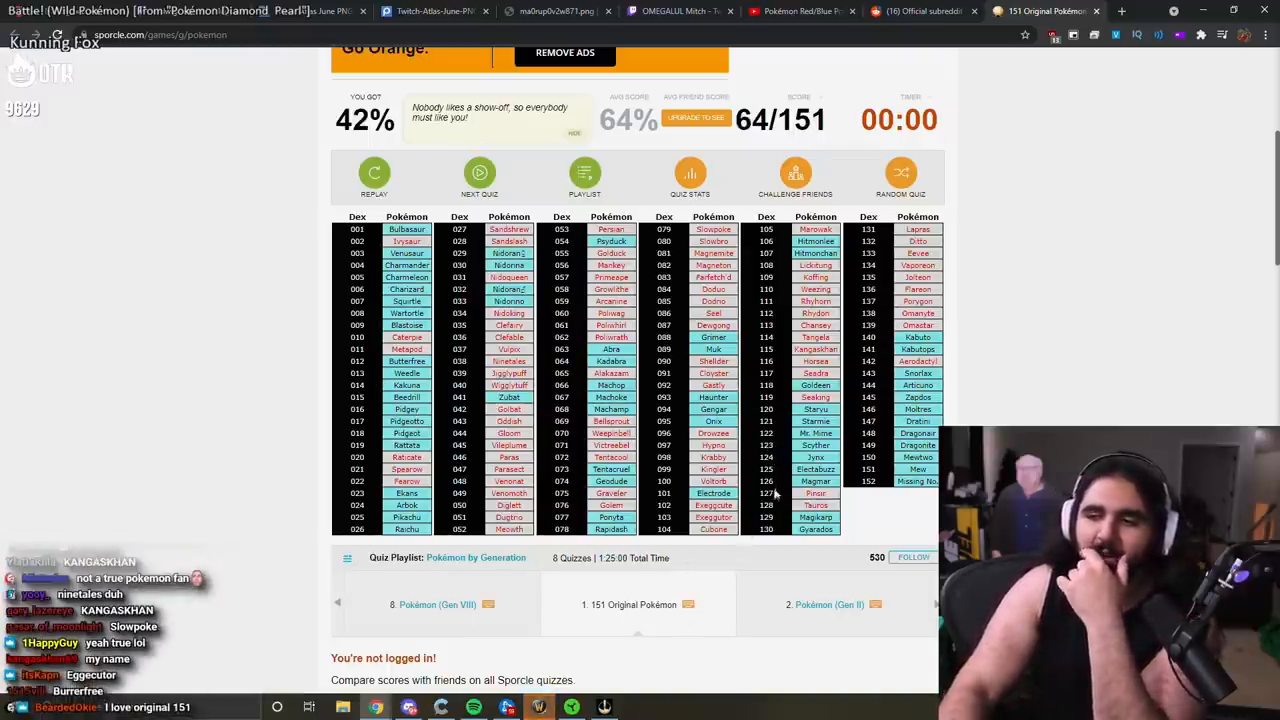
{"action": "scroll", "scroll_direction": "up", "scroll_amount": 3}
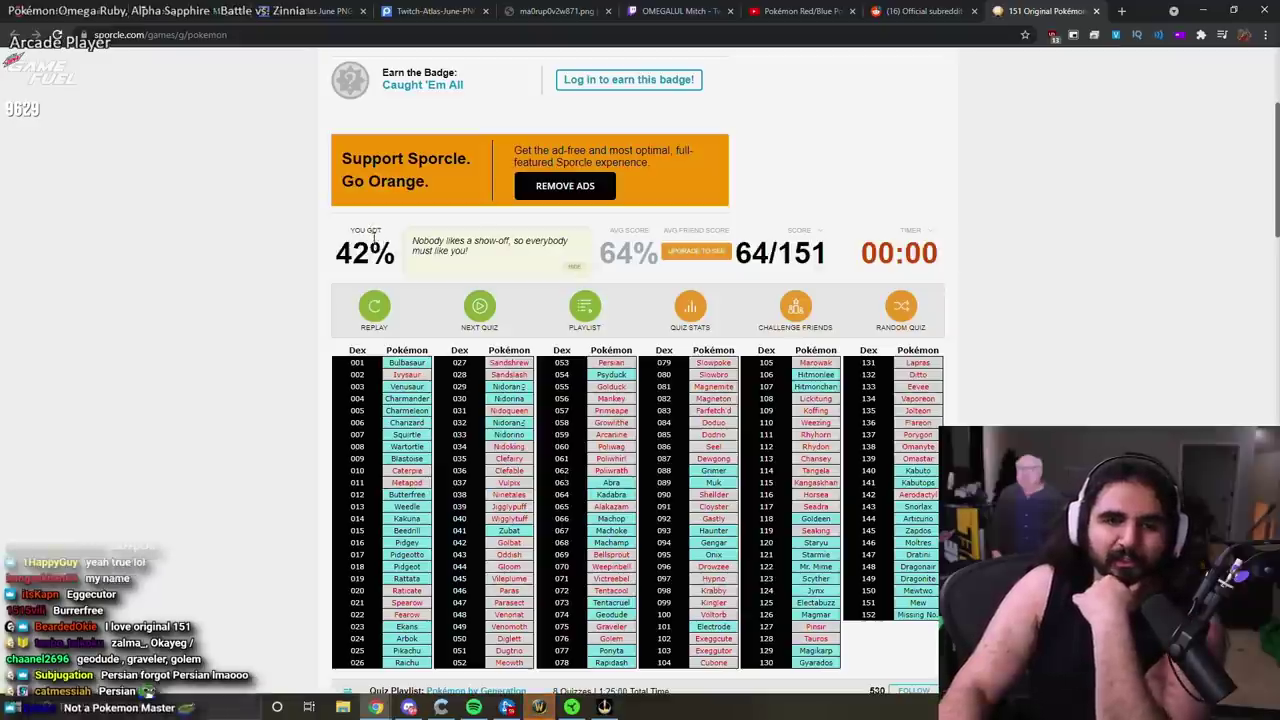